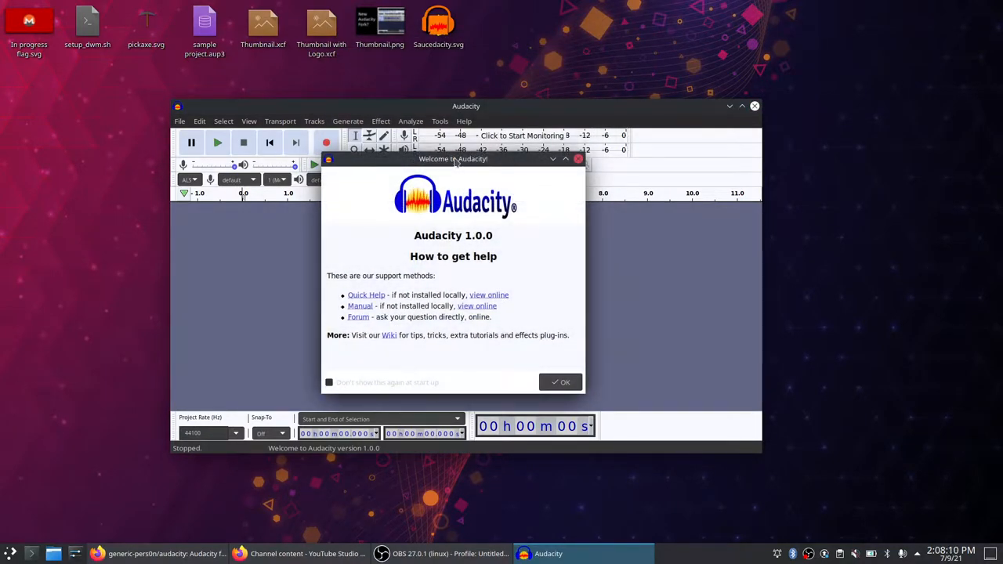
{"action": "mouse_move", "coordinate": [551, 188]}
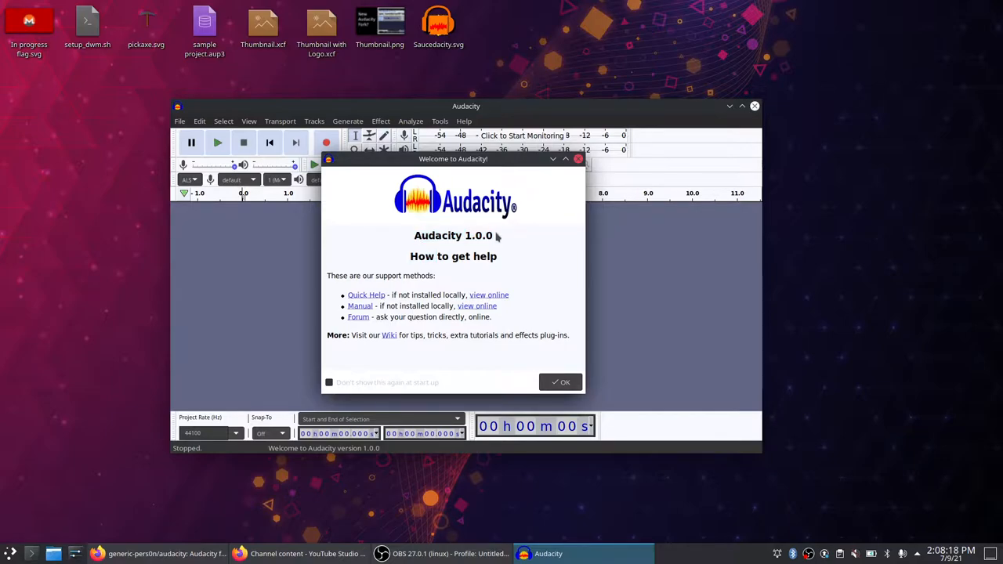
{"action": "mouse_move", "coordinate": [572, 202]}
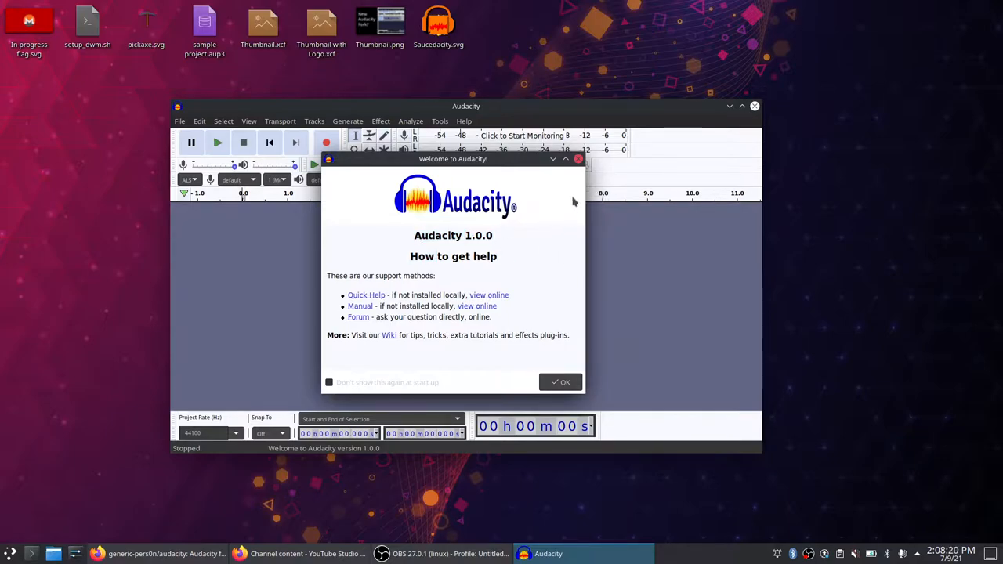
{"action": "mouse_move", "coordinate": [509, 238]}
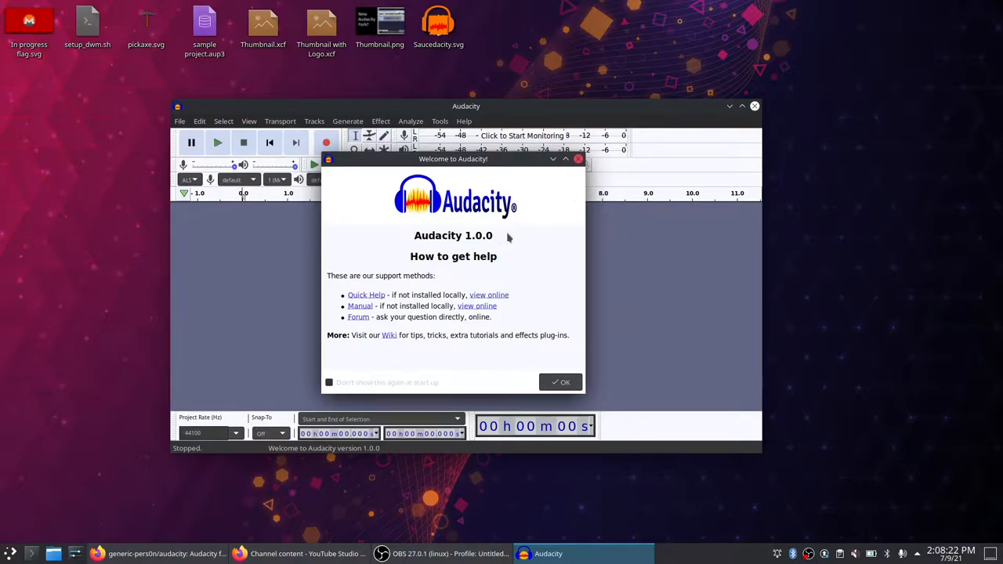
{"action": "mouse_move", "coordinate": [586, 335]}
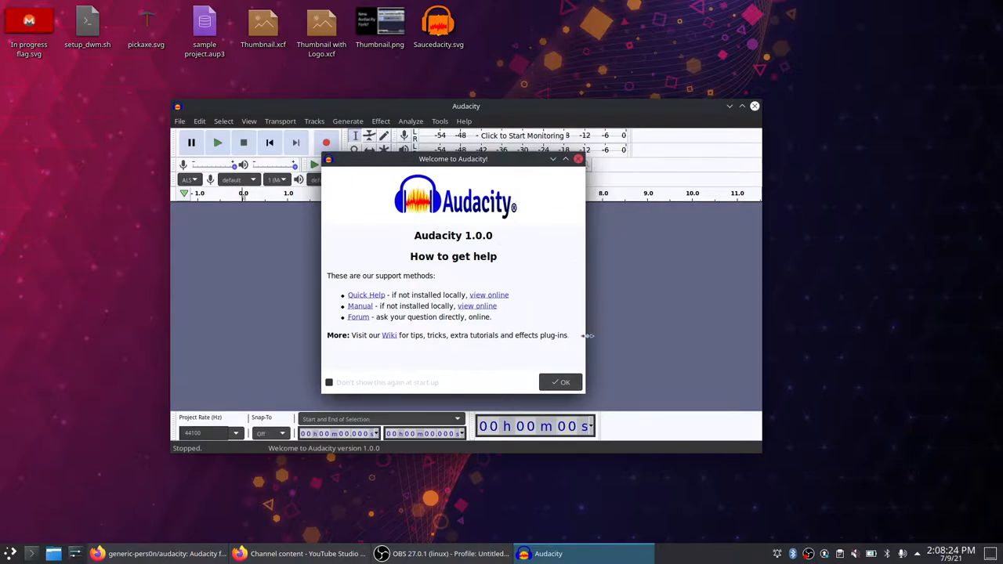
Dismiss the welcome screen, record and replay a six-second voice clip, and adjust mic level
{"action": "left_click", "coordinate": [561, 382]}
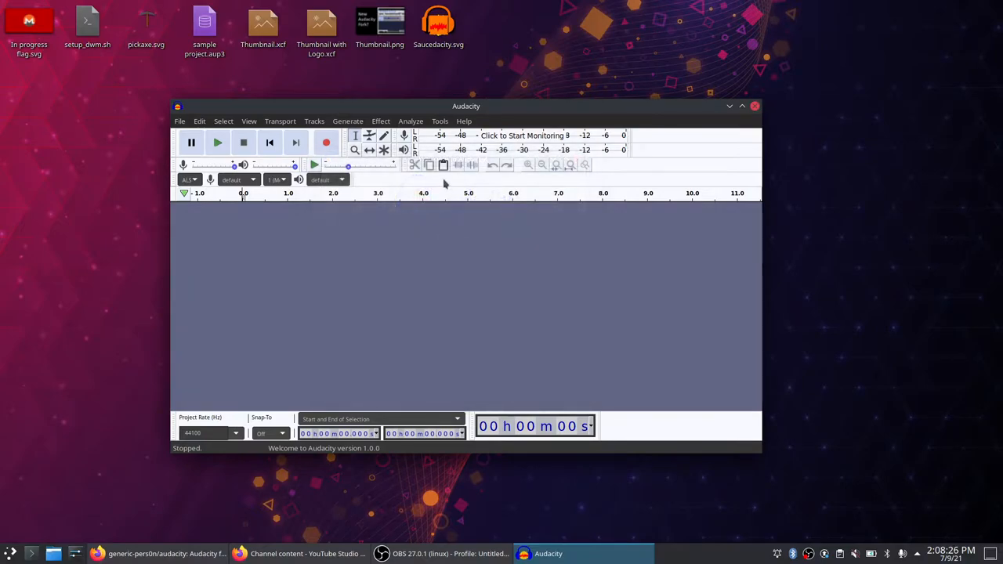
{"action": "mouse_move", "coordinate": [298, 206]}
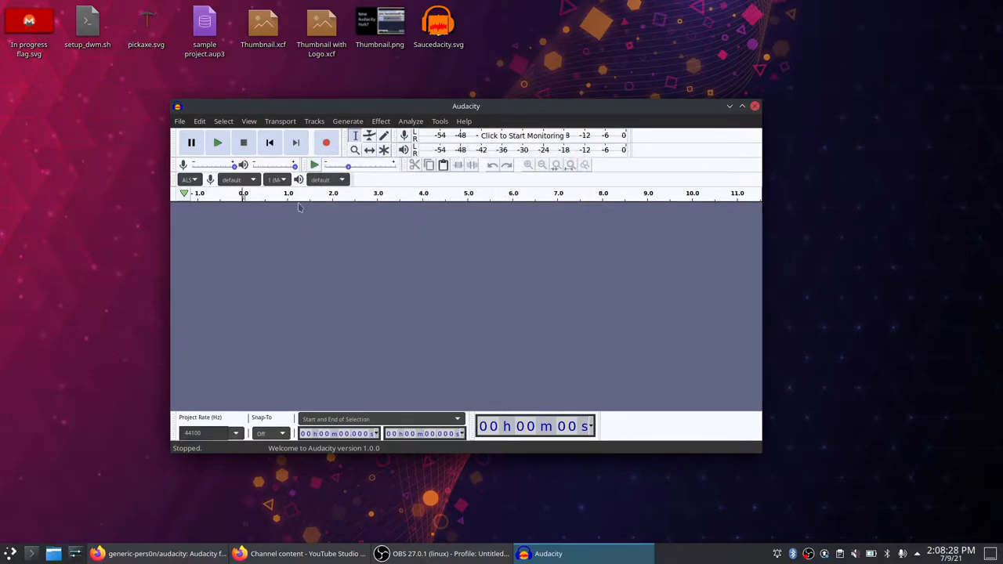
{"action": "mouse_move", "coordinate": [327, 143]}
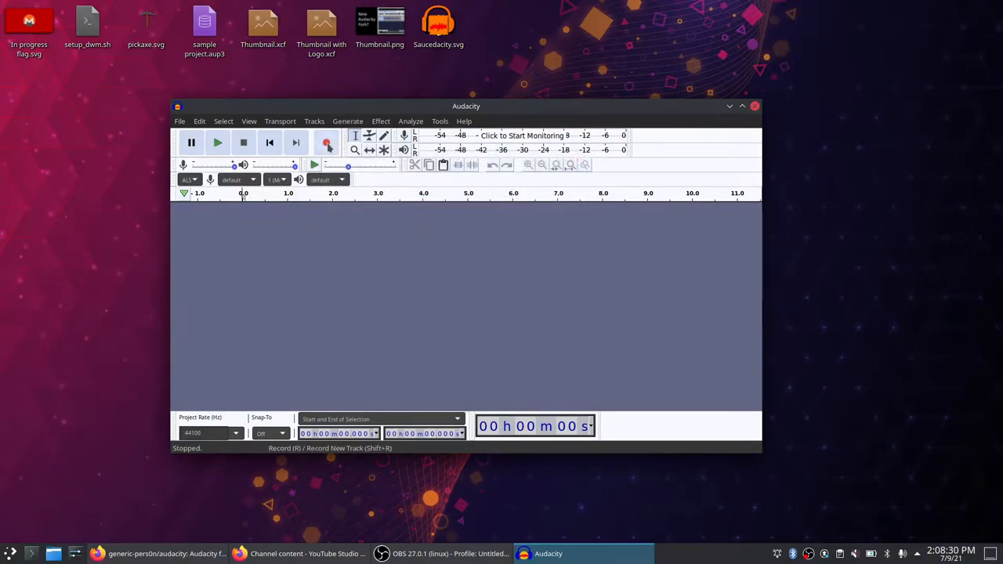
{"action": "left_click", "coordinate": [327, 142]}
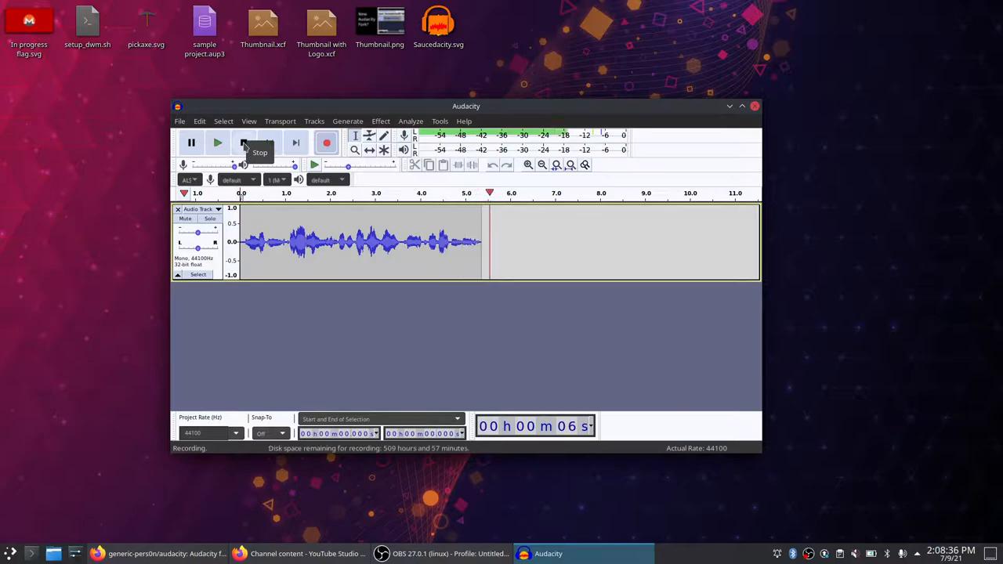
{"action": "left_click", "coordinate": [243, 142]}
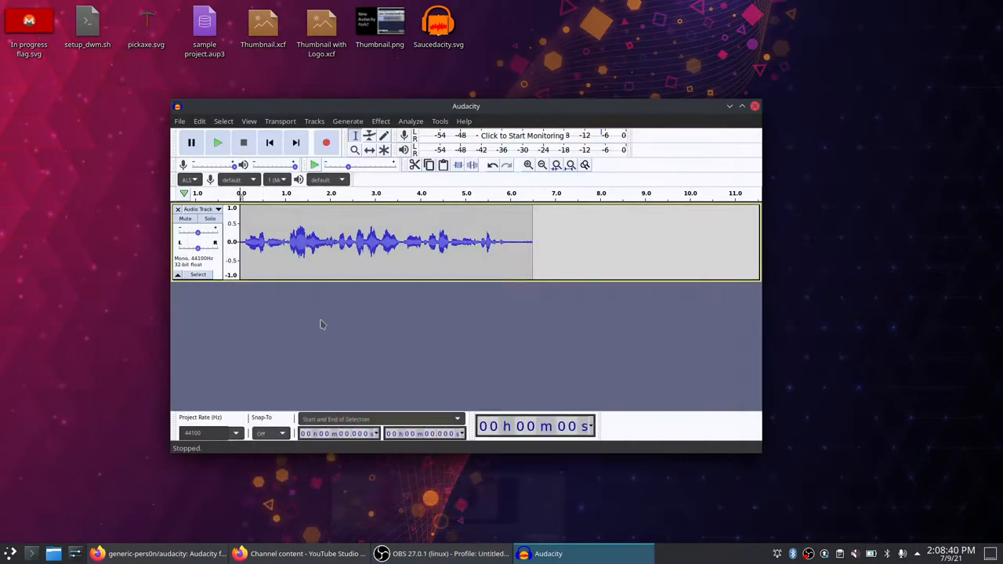
{"action": "left_click", "coordinate": [217, 143]}
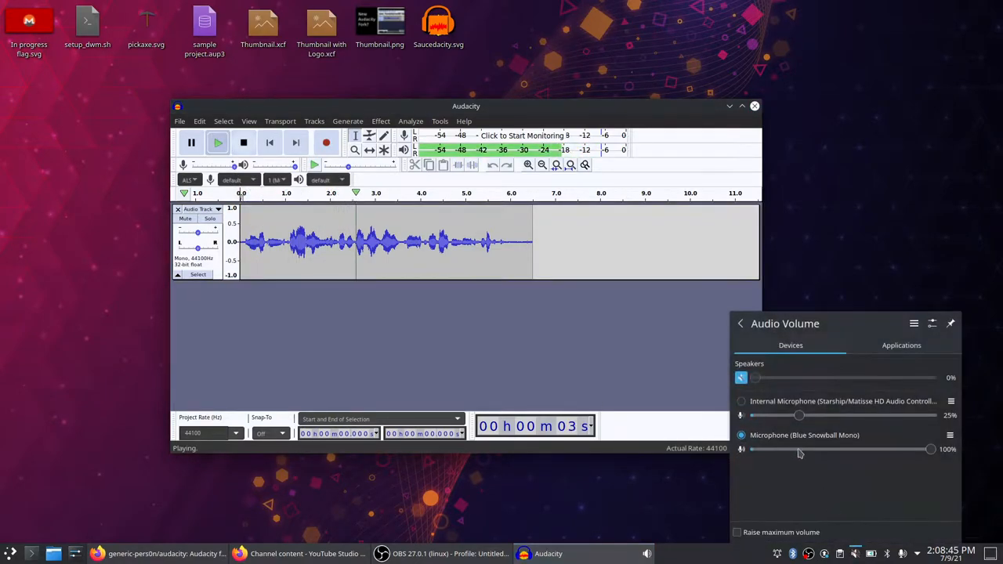
{"action": "left_click_drag", "start_coordinate": [752, 377], "coordinate": [871, 378]}
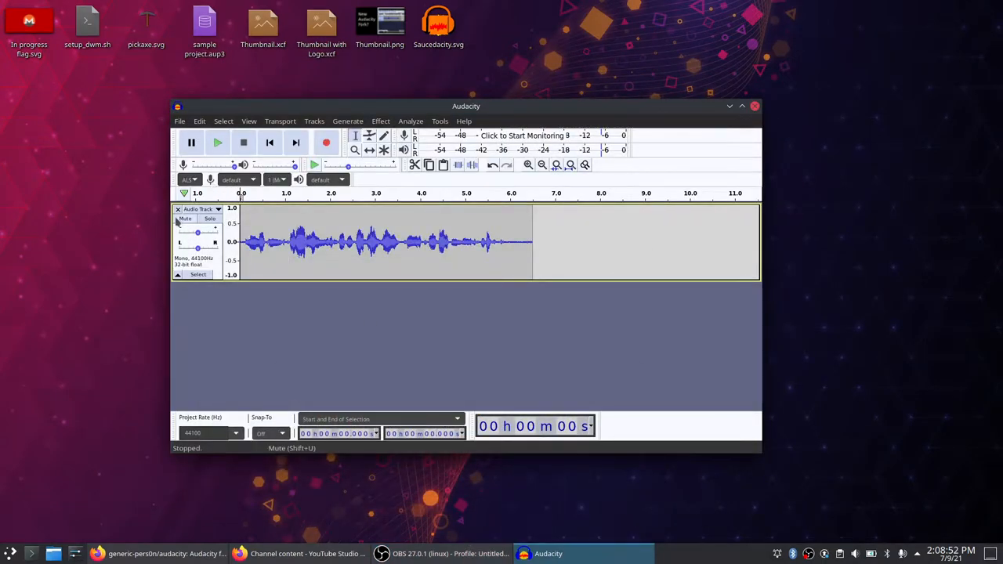
Apply Amplify at 50 dB with Allow clipping to the recorded clip
{"action": "left_click", "coordinate": [380, 120]}
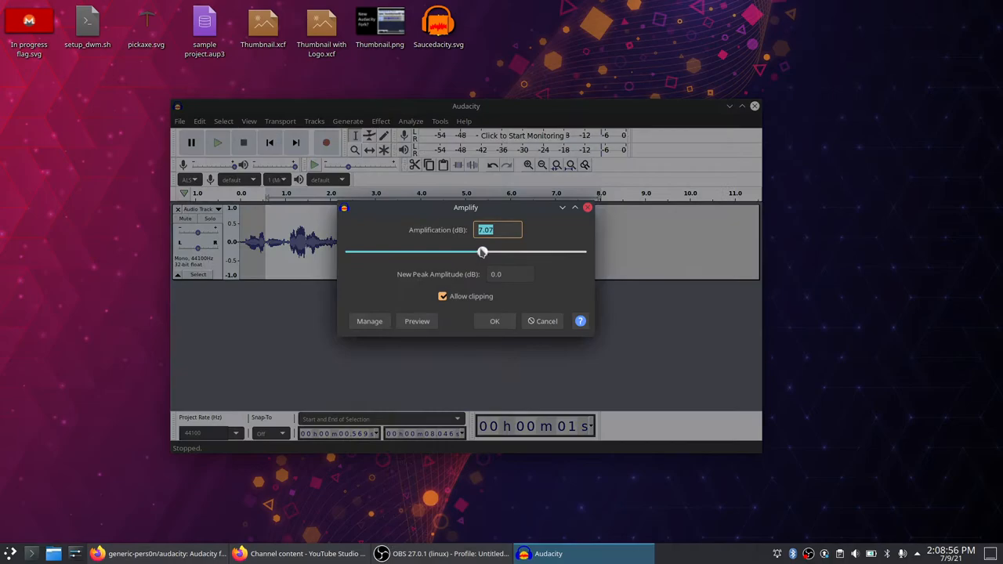
{"action": "left_click_drag", "start_coordinate": [481, 251], "coordinate": [584, 251]}
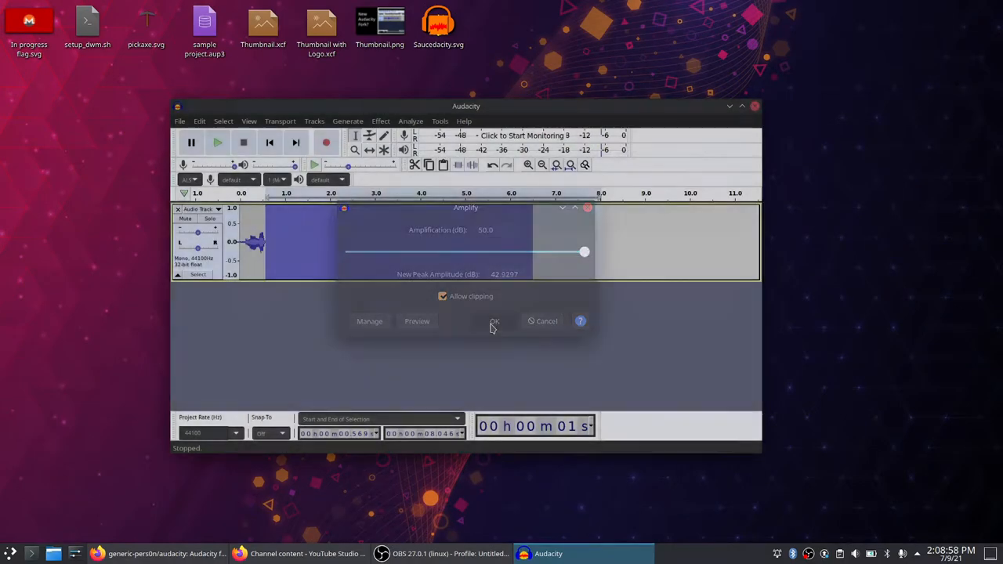
{"action": "left_click", "coordinate": [494, 321]}
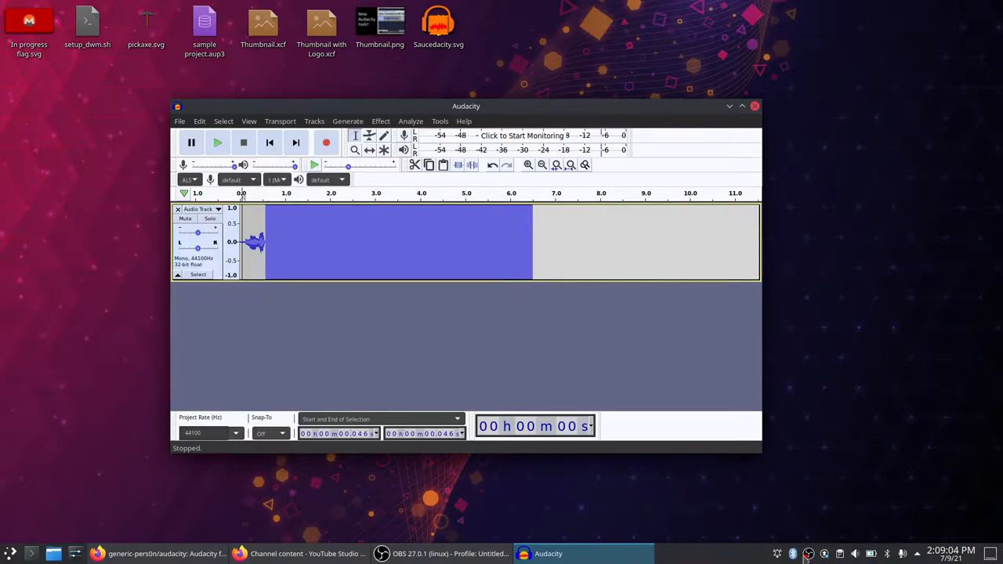
Turn the speaker volume down, play the distorted clip, then raise the volume slightly
{"action": "left_click", "coordinate": [855, 553]}
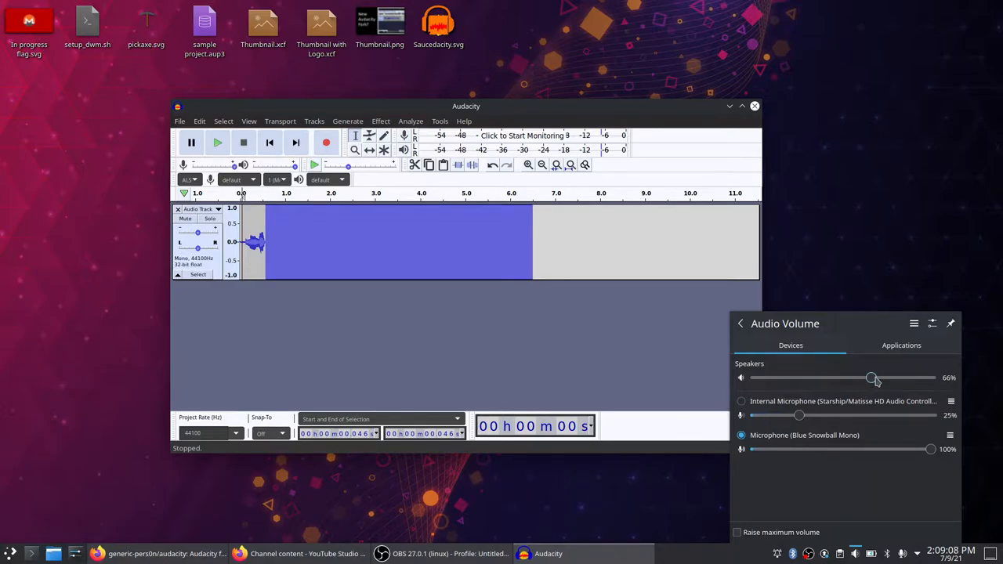
{"action": "left_click_drag", "start_coordinate": [872, 378], "coordinate": [781, 377]}
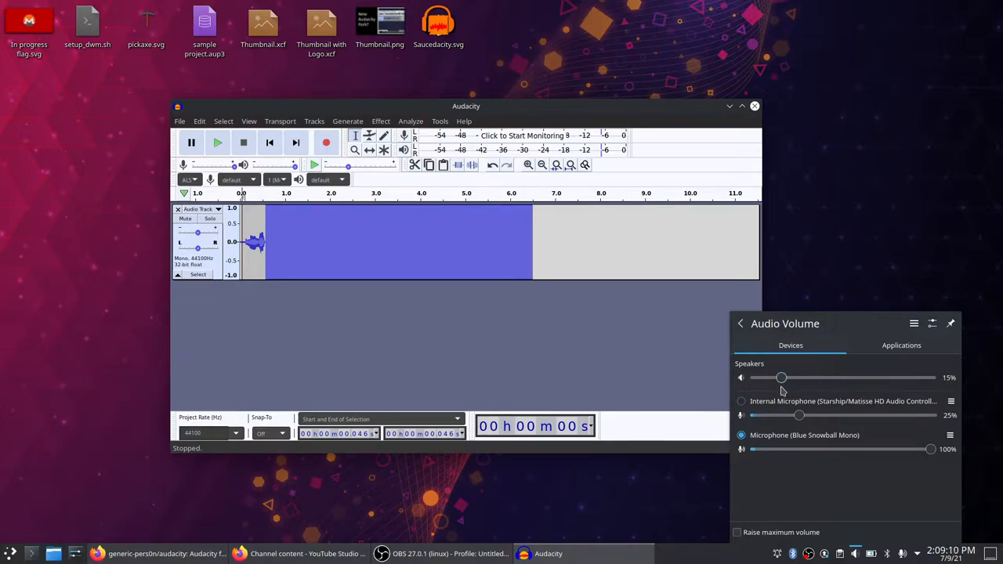
{"action": "left_click", "coordinate": [442, 553]}
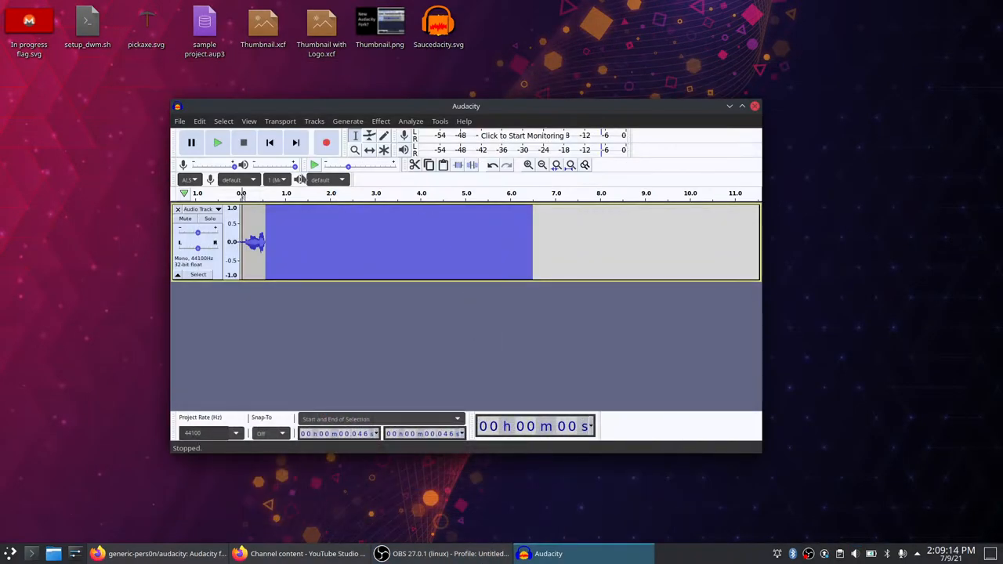
{"action": "left_click", "coordinate": [217, 142]}
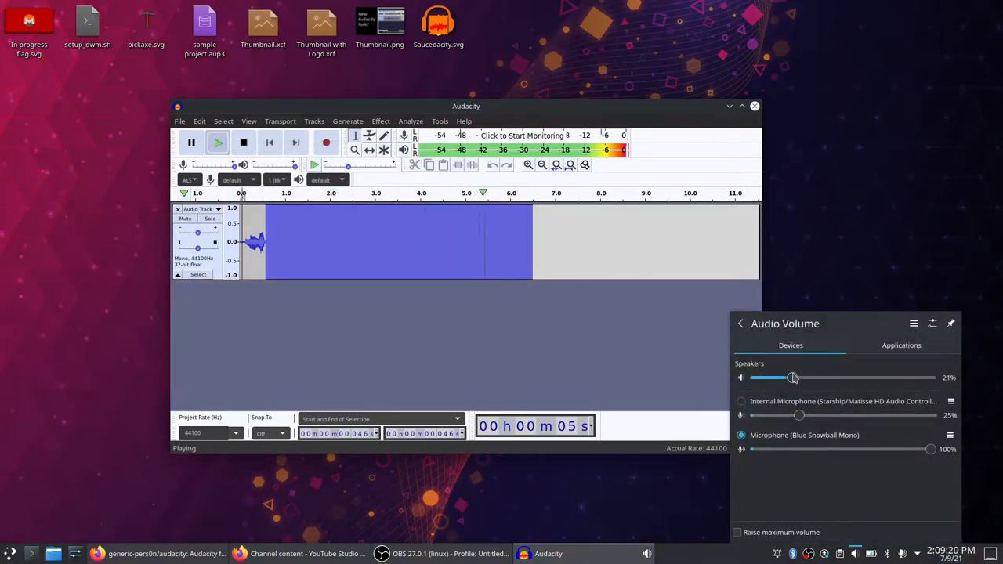
{"action": "left_click_drag", "start_coordinate": [792, 378], "coordinate": [821, 377]}
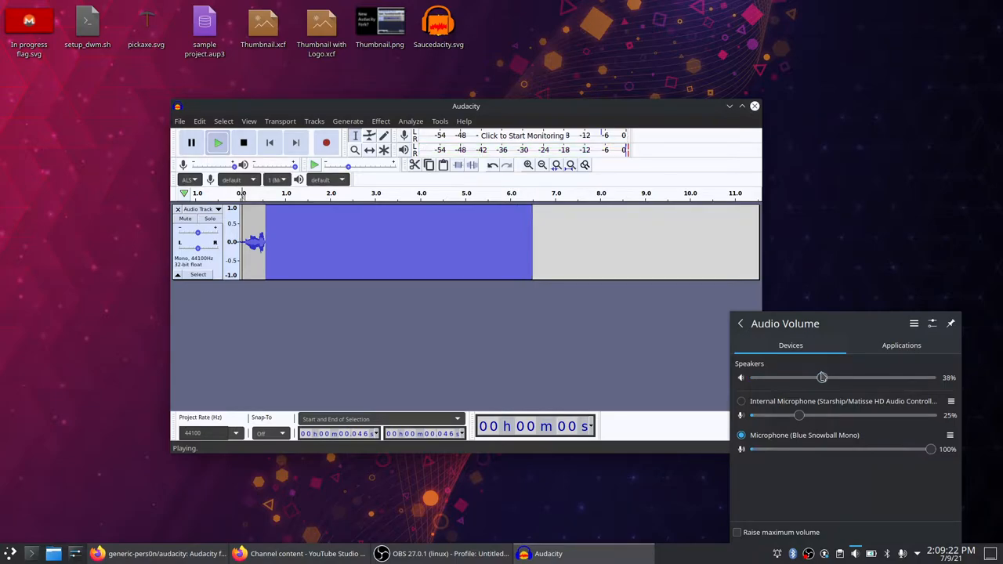
{"action": "left_click", "coordinate": [449, 553]}
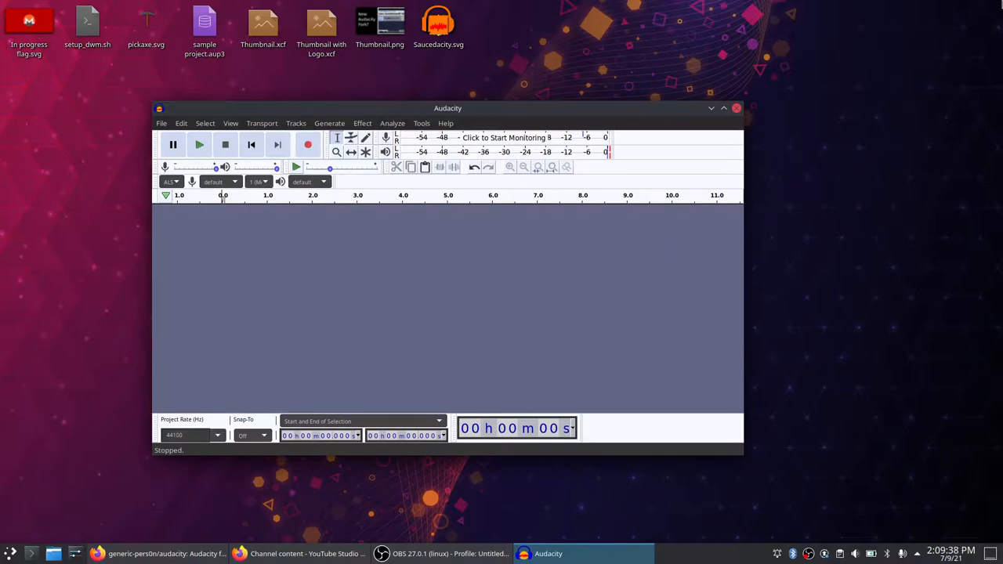
{"action": "mouse_move", "coordinate": [317, 100]}
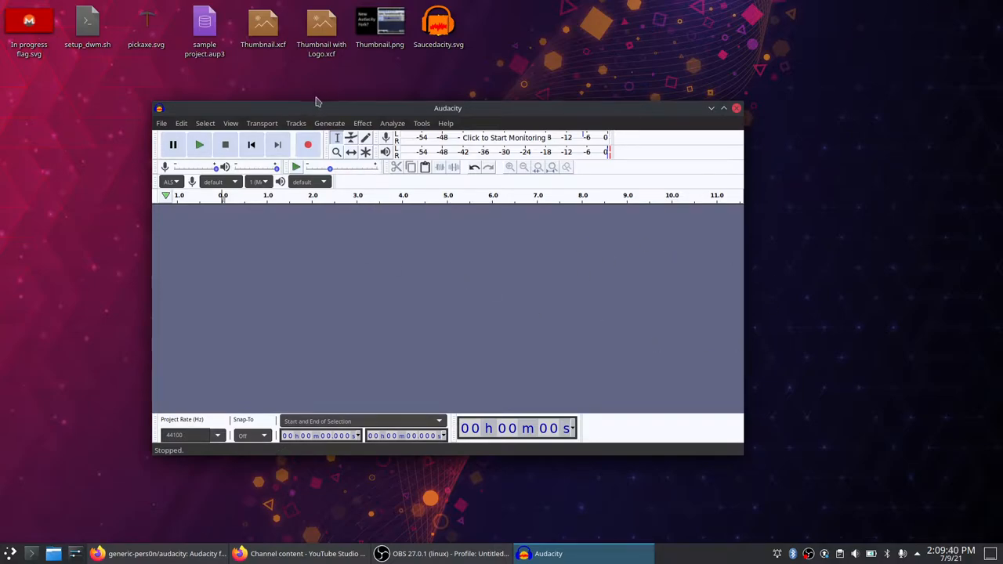
{"action": "mouse_move", "coordinate": [452, 126]}
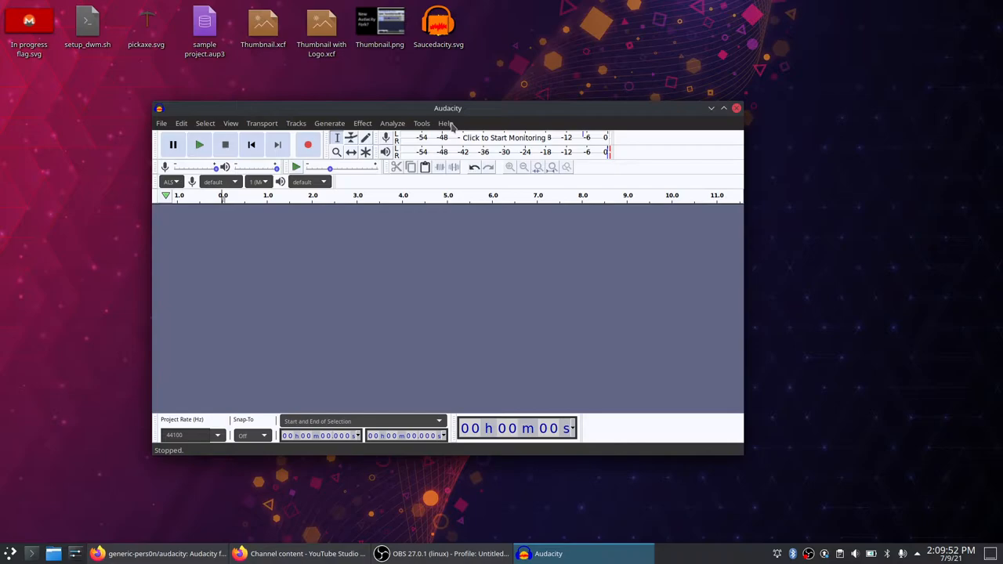
{"action": "mouse_move", "coordinate": [421, 125]}
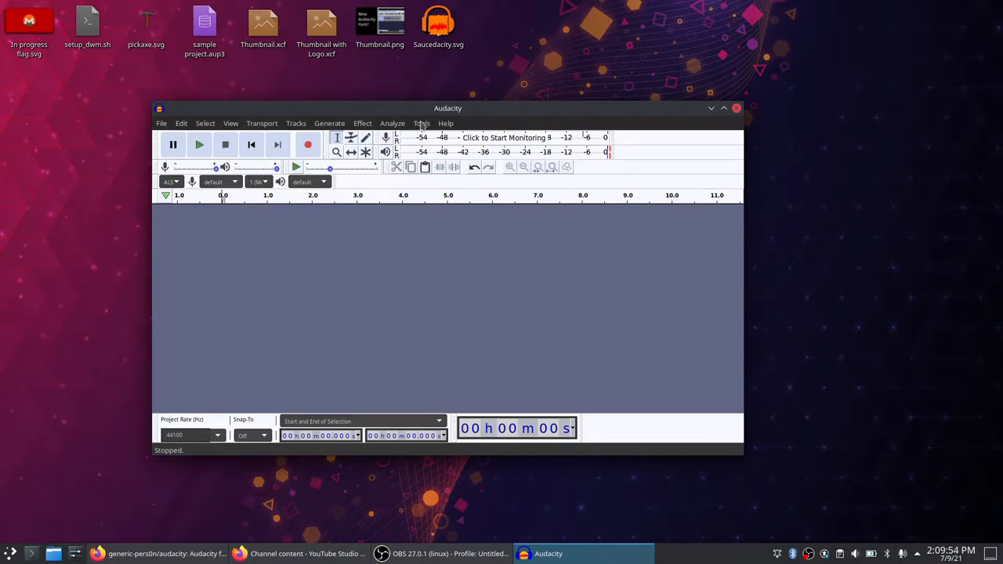
{"action": "mouse_move", "coordinate": [437, 116]}
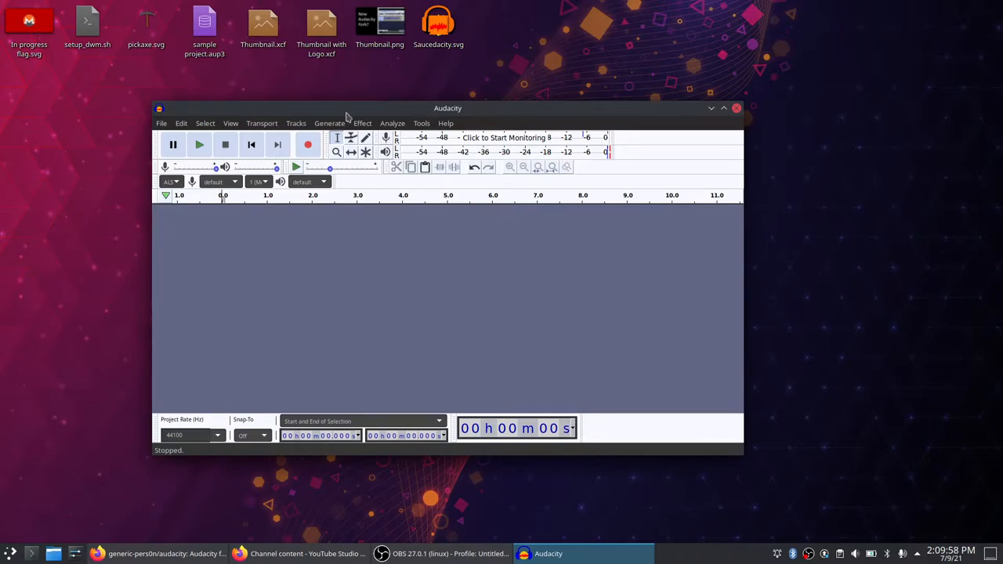
{"action": "mouse_move", "coordinate": [456, 111]}
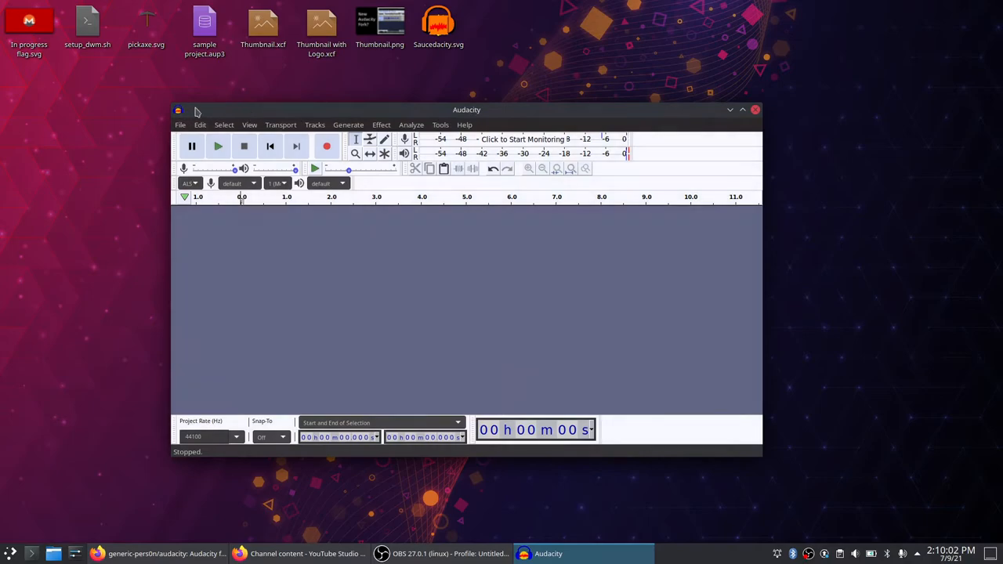
{"action": "mouse_move", "coordinate": [531, 130]}
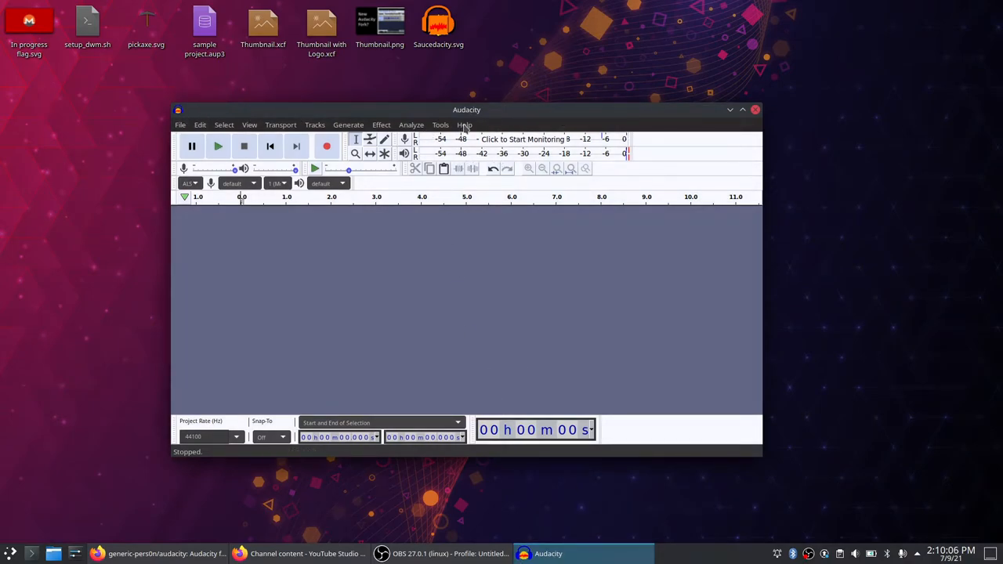
Open Help > About Saucedacity showing version 1.0.0 credits, and show the taskbar calendar
{"action": "left_click", "coordinate": [464, 124]}
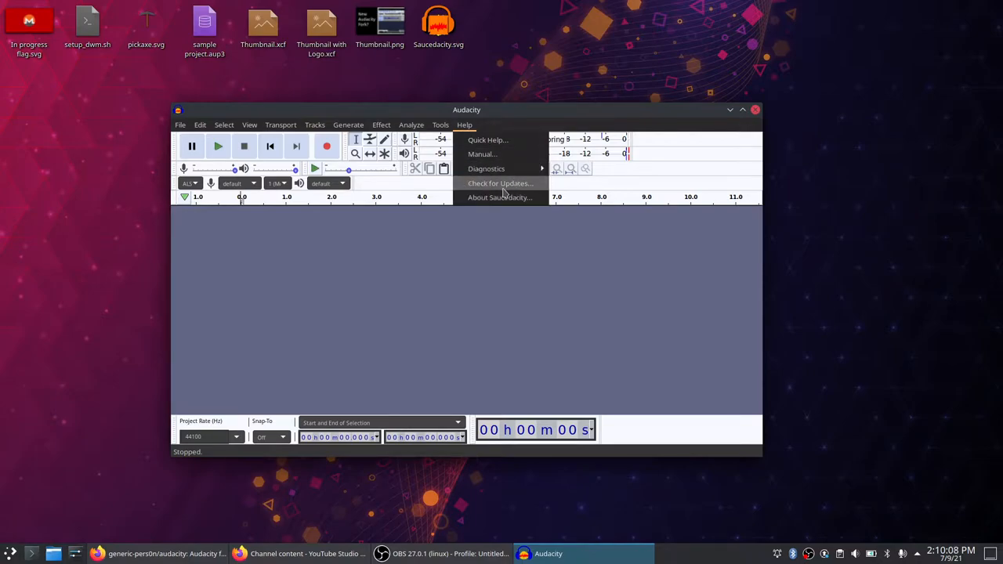
{"action": "left_click", "coordinate": [499, 196]}
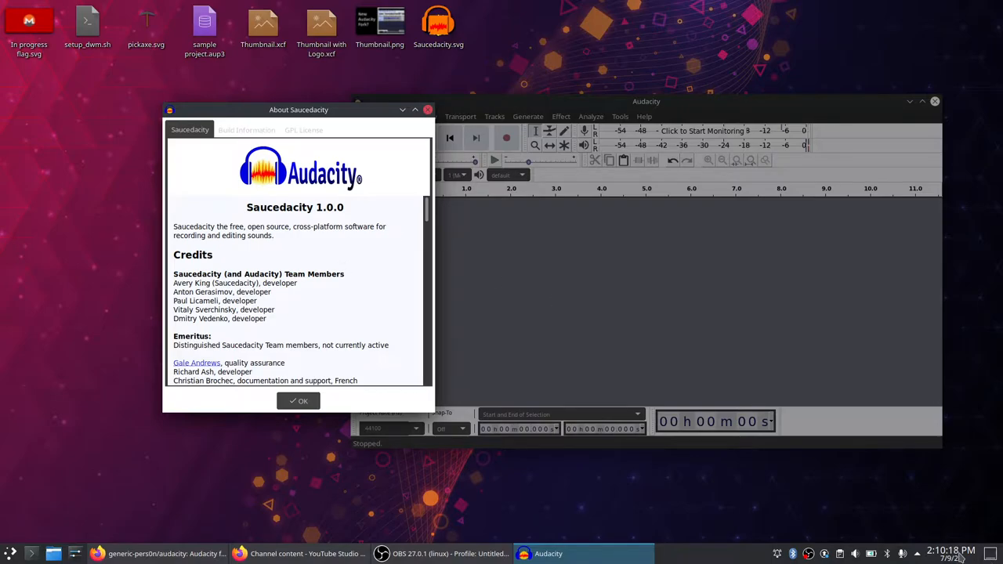
{"action": "left_click", "coordinate": [963, 554]}
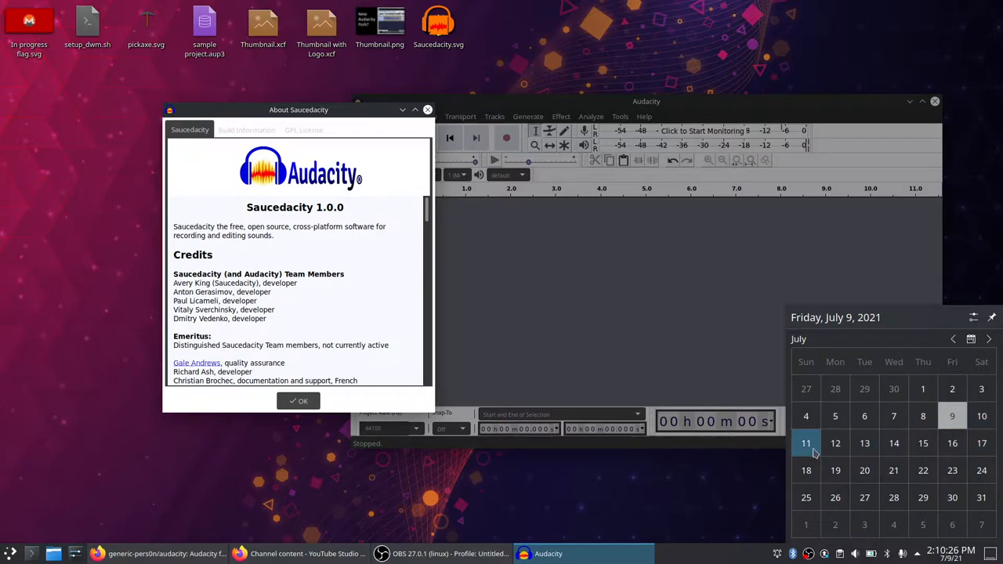
{"action": "mouse_move", "coordinate": [766, 476]}
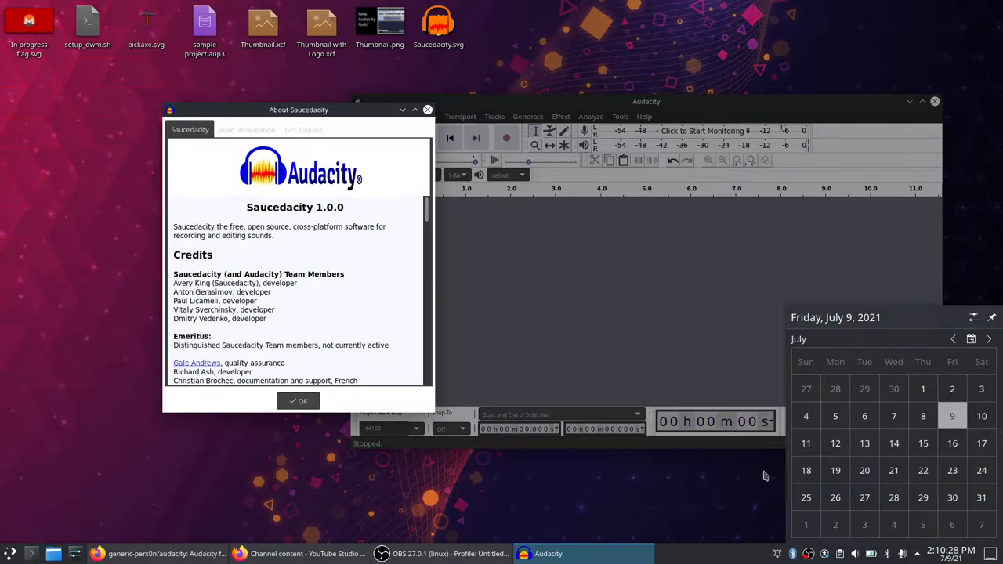
{"action": "mouse_move", "coordinate": [618, 106]}
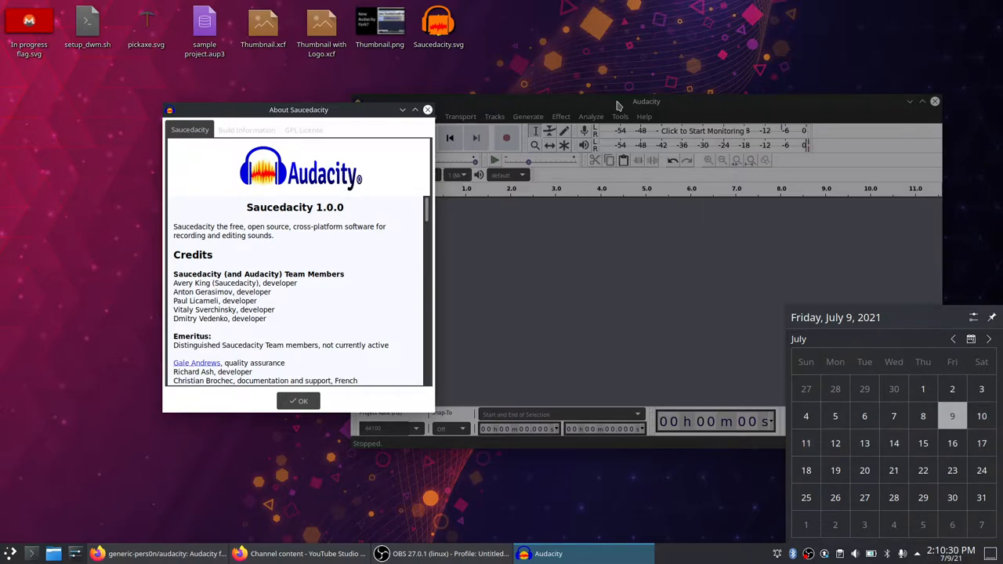
Drag the About Saucedacity dialog left, then over the centre of the main window
{"action": "left_click_drag", "start_coordinate": [298, 110], "coordinate": [203, 99]}
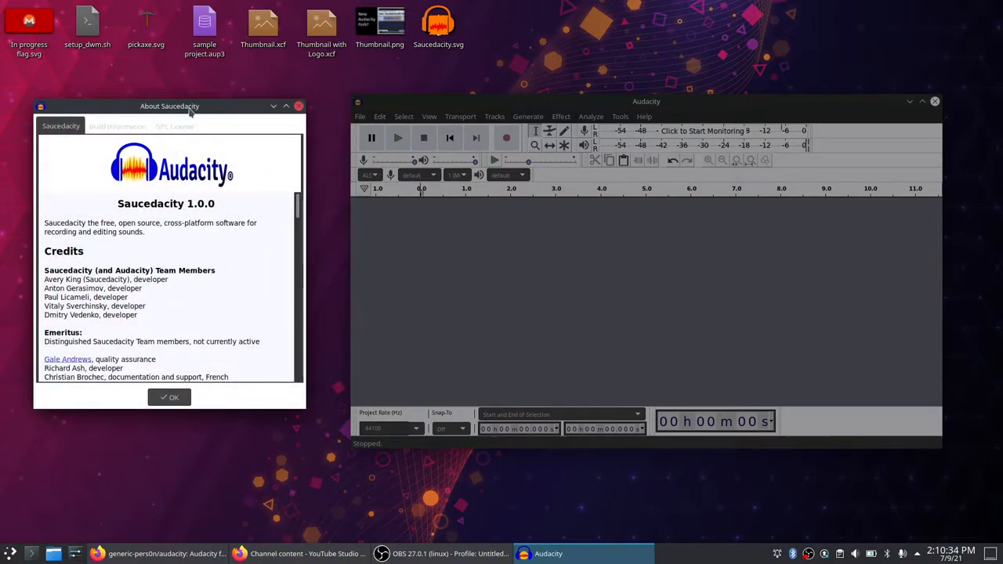
{"action": "left_click_drag", "start_coordinate": [169, 106], "coordinate": [354, 159]}
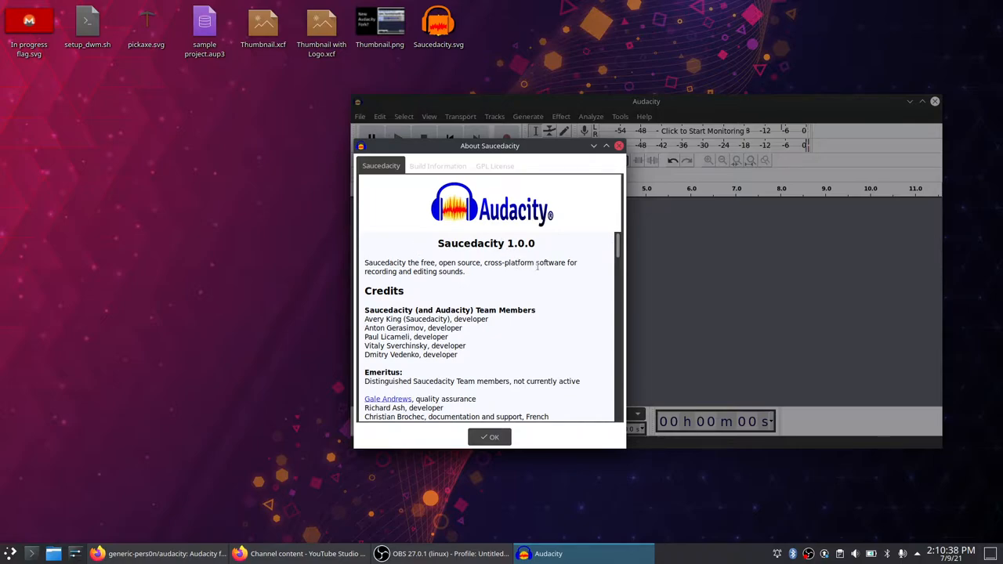
{"action": "mouse_move", "coordinate": [738, 122]}
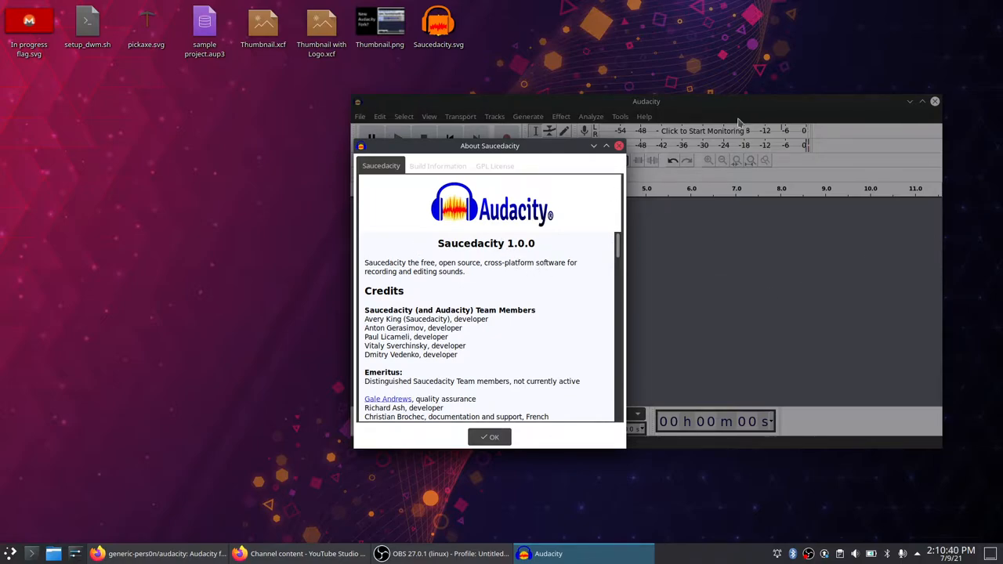
{"action": "mouse_move", "coordinate": [521, 162]}
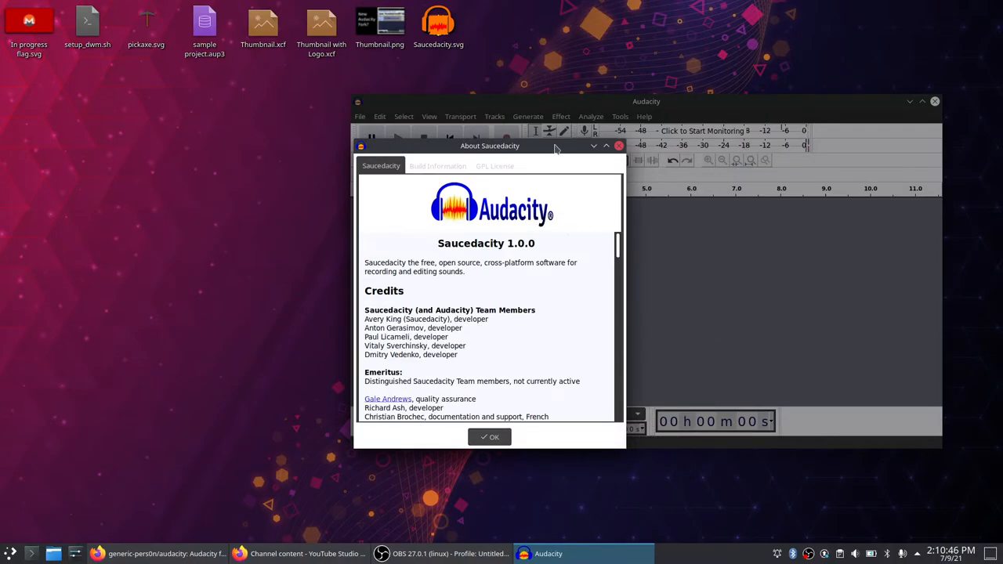
{"action": "scroll", "scroll_direction": "down", "scroll_amount": 3}
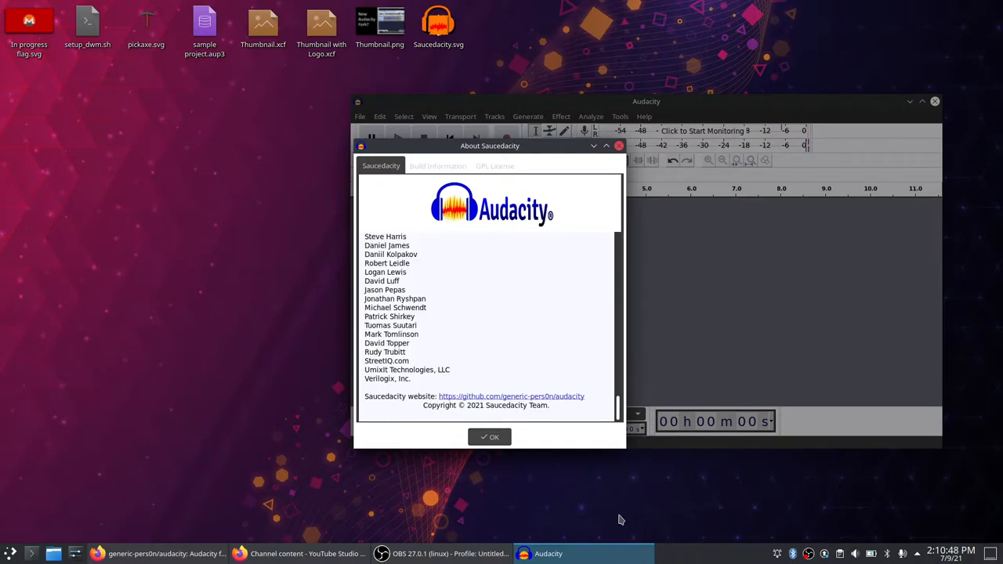
{"action": "mouse_move", "coordinate": [372, 394]}
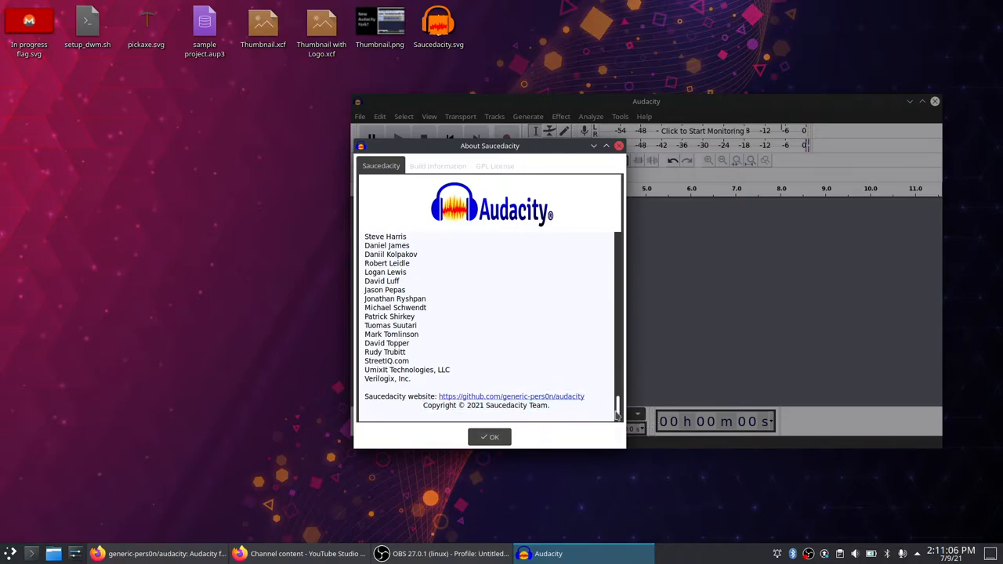
{"action": "scroll", "scroll_direction": "down", "scroll_amount": 3}
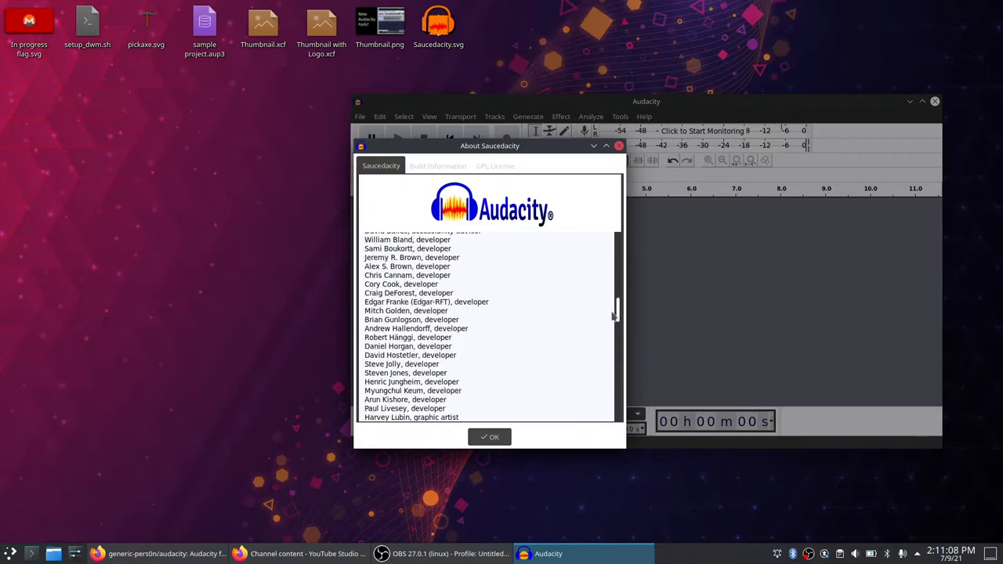
{"action": "scroll", "scroll_direction": "up", "scroll_amount": 3}
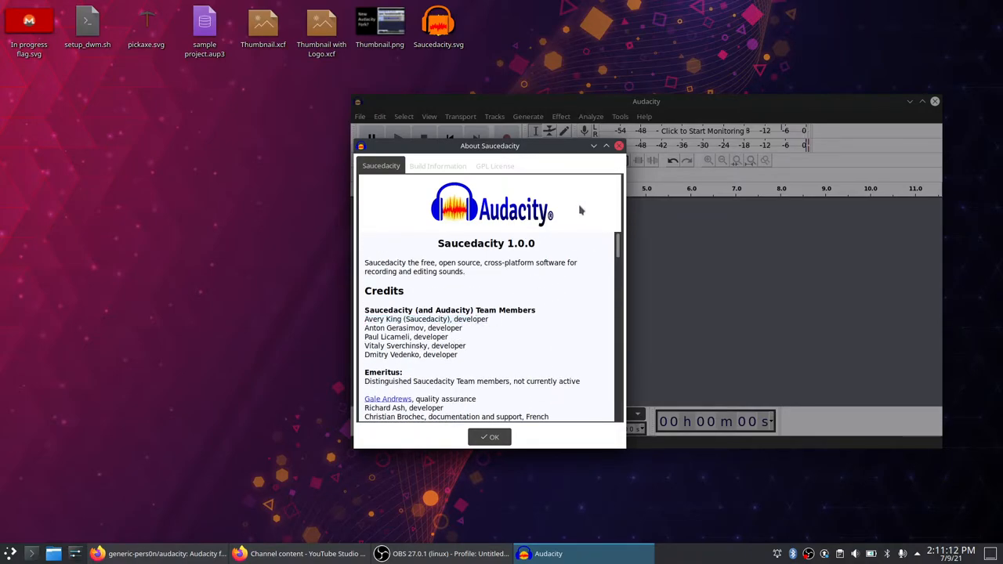
{"action": "mouse_move", "coordinate": [491, 241]}
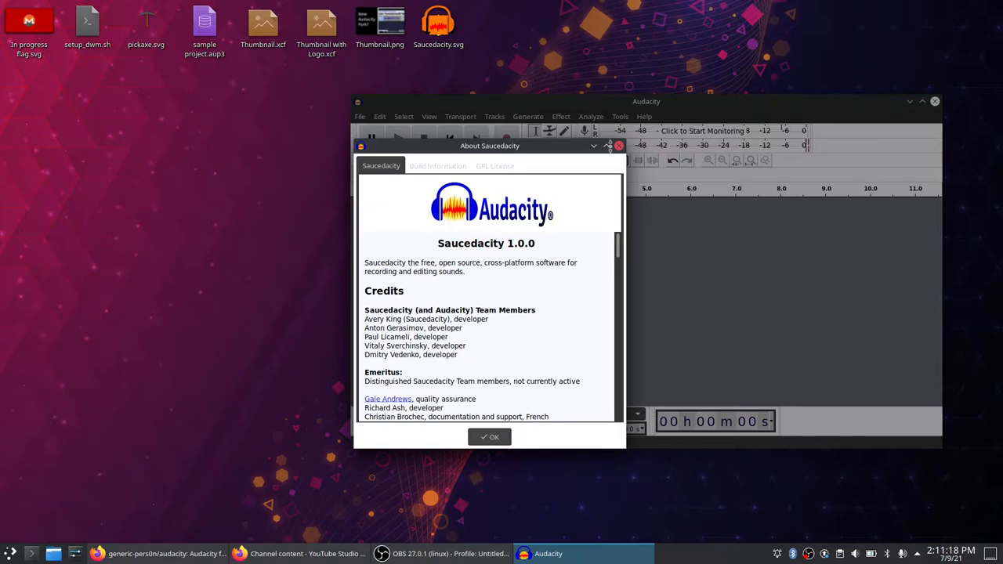
{"action": "scroll", "scroll_direction": "down", "scroll_amount": 3}
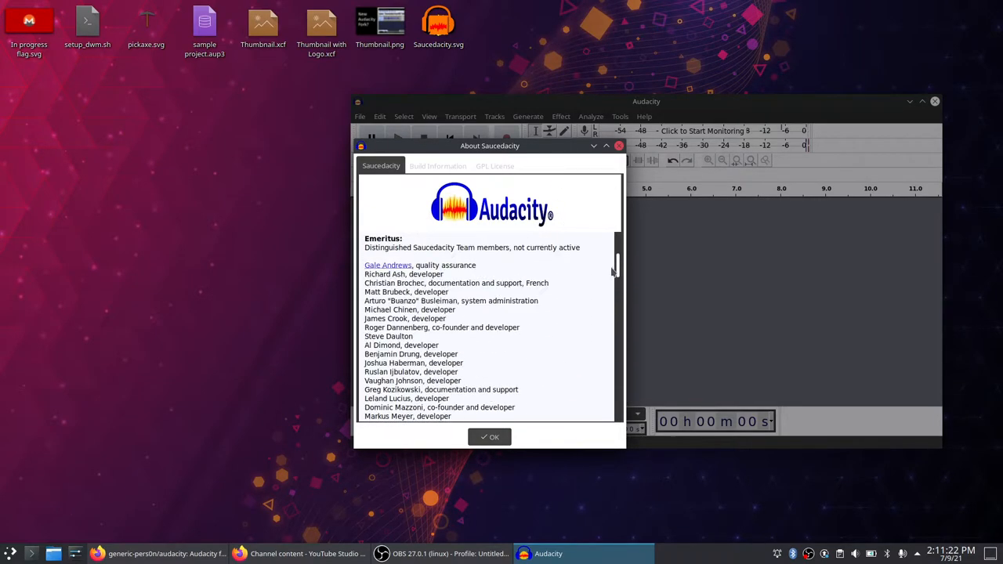
{"action": "scroll", "scroll_direction": "up", "scroll_amount": 3}
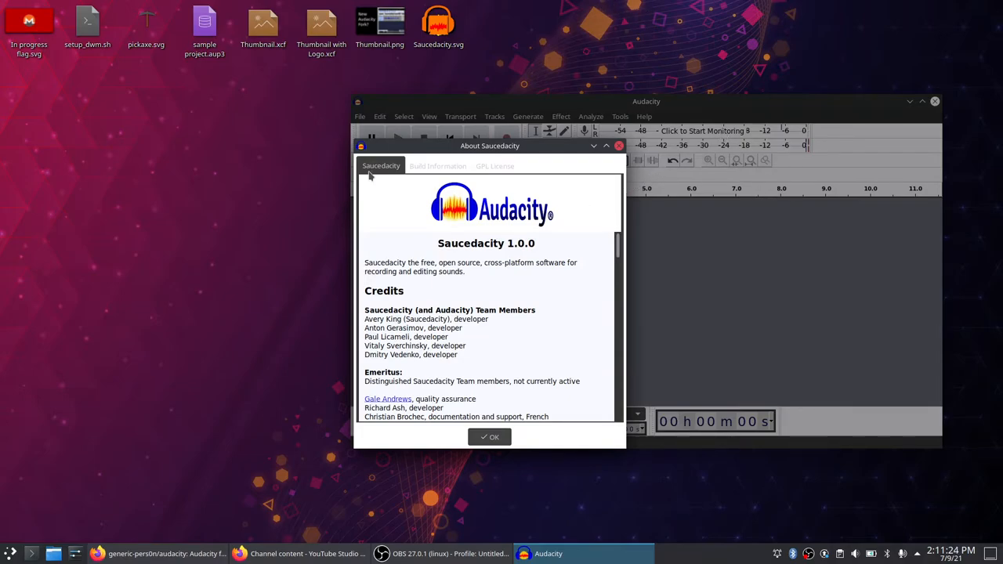
Browse the Build Information and GPL License tabs, then quit Saucedacity without saving
{"action": "left_click", "coordinate": [437, 165]}
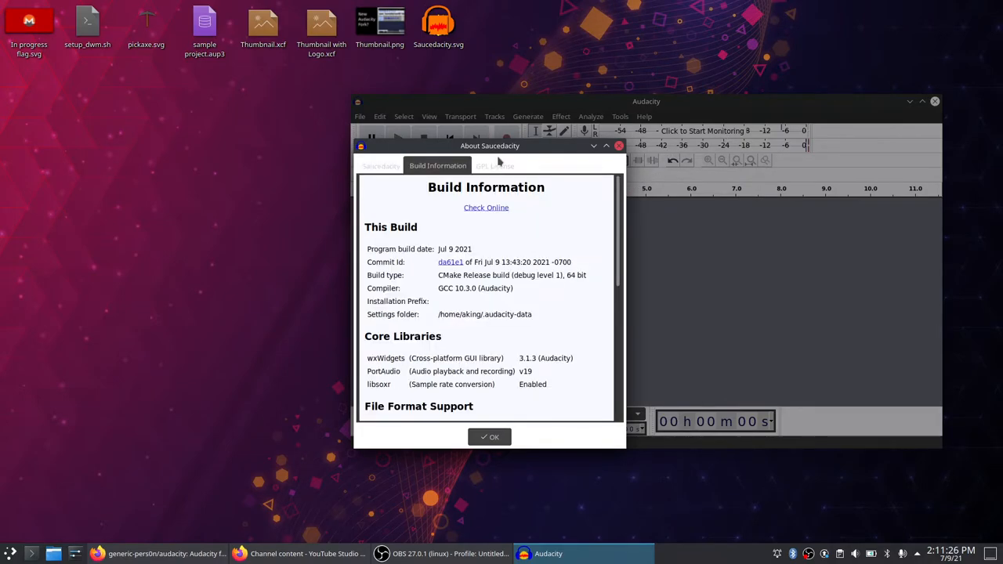
{"action": "mouse_move", "coordinate": [529, 286]}
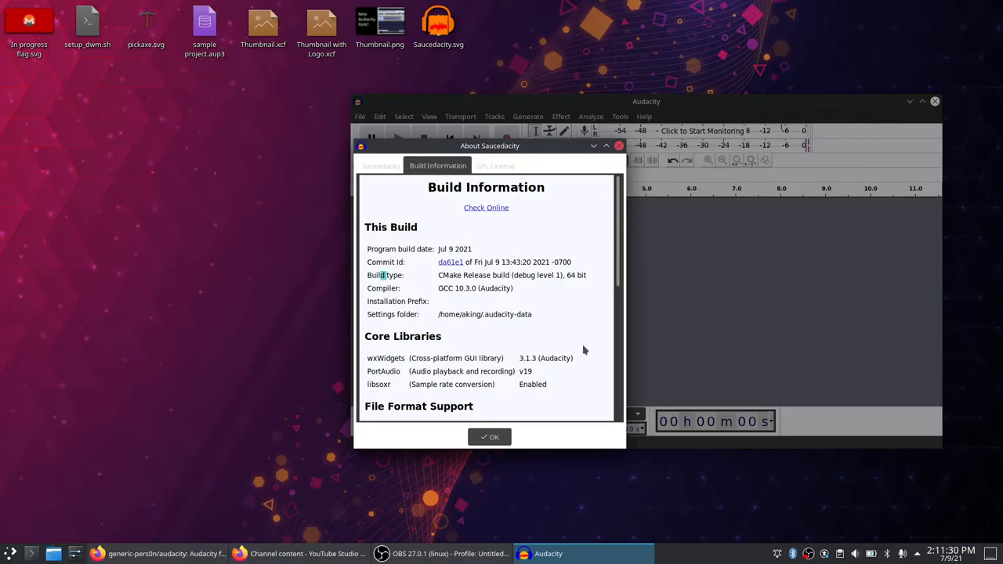
{"action": "mouse_move", "coordinate": [495, 91]}
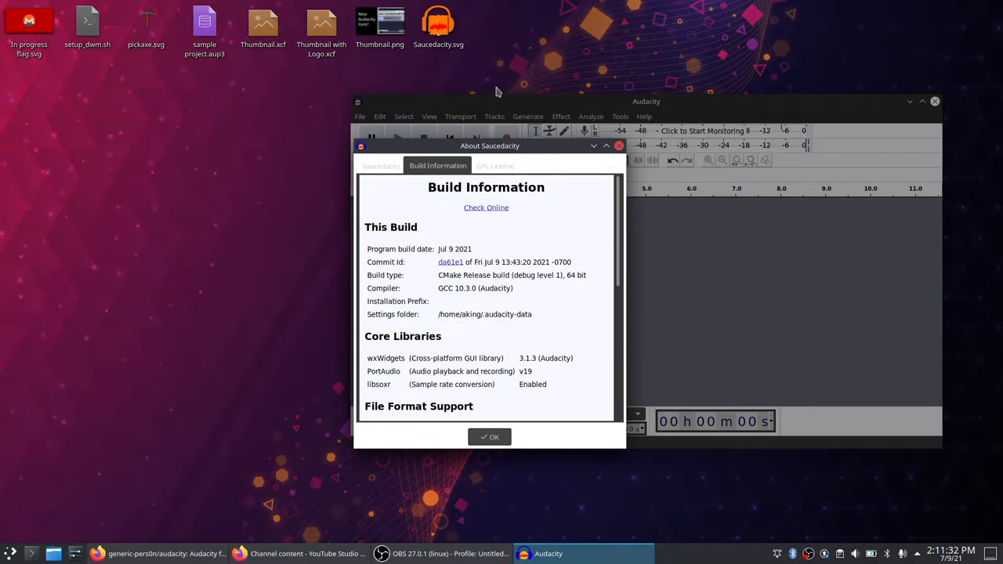
{"action": "left_click", "coordinate": [494, 165]}
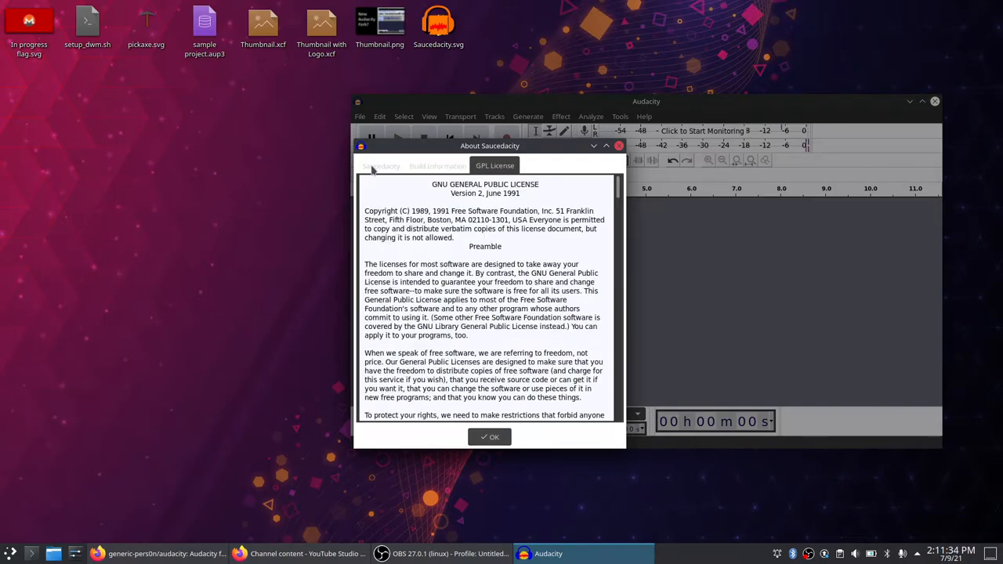
{"action": "left_click", "coordinate": [381, 166]}
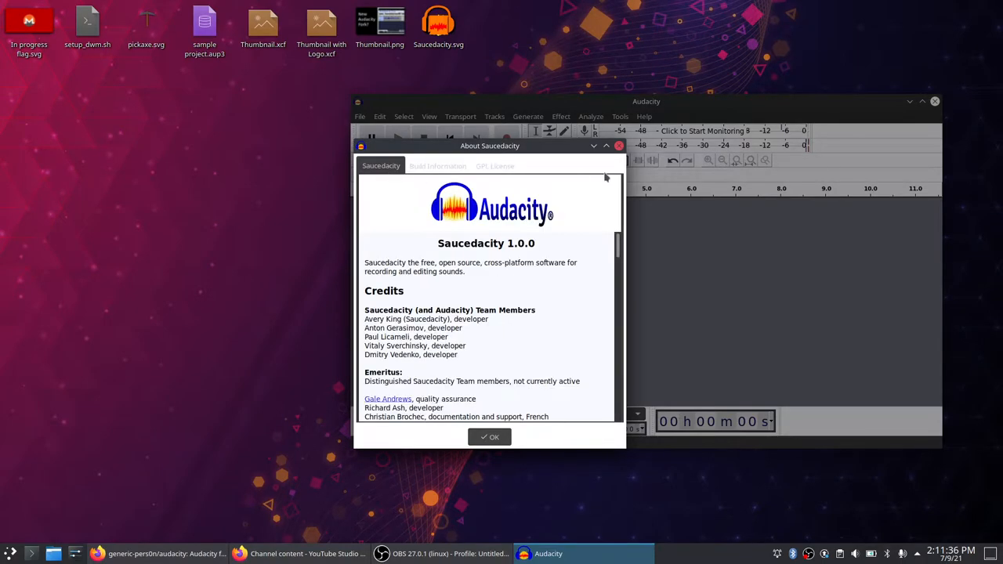
{"action": "mouse_move", "coordinate": [606, 150]}
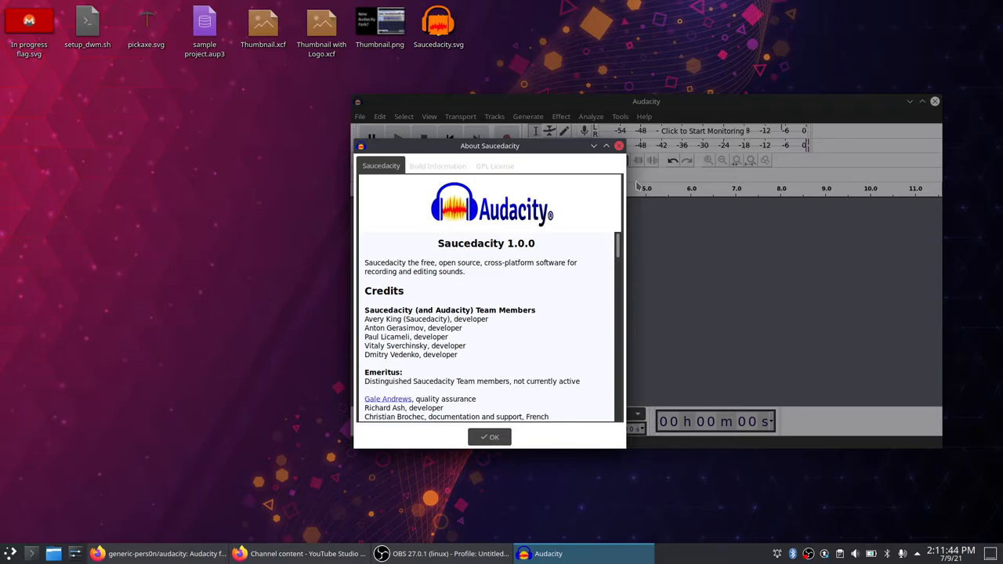
{"action": "mouse_move", "coordinate": [619, 146]}
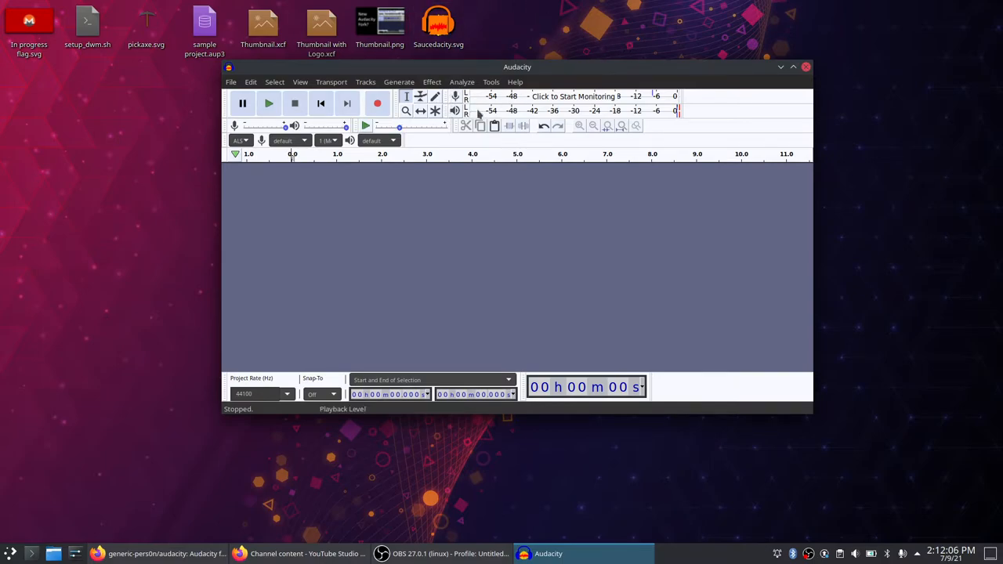
{"action": "left_click", "coordinate": [230, 82]}
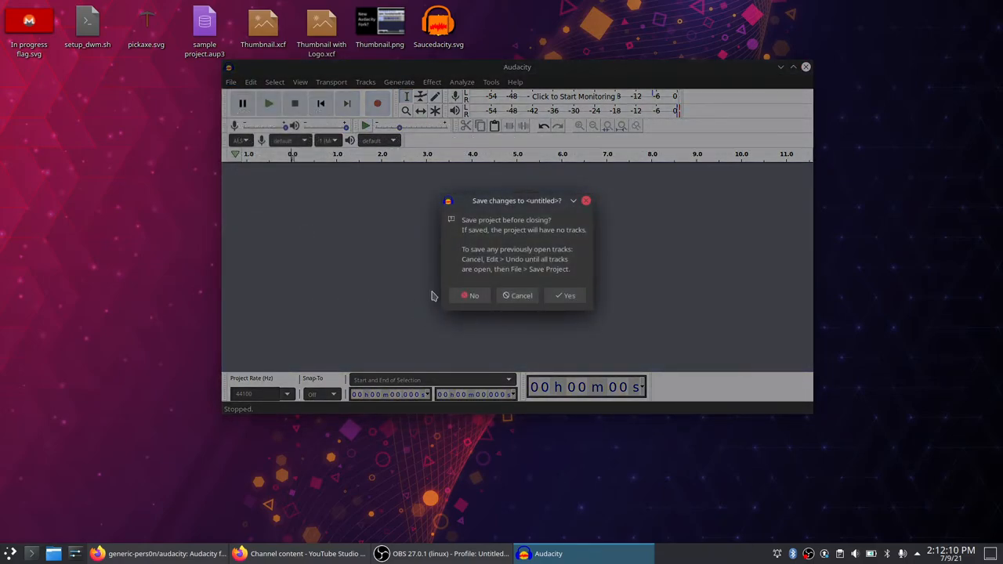
{"action": "left_click", "coordinate": [474, 296]}
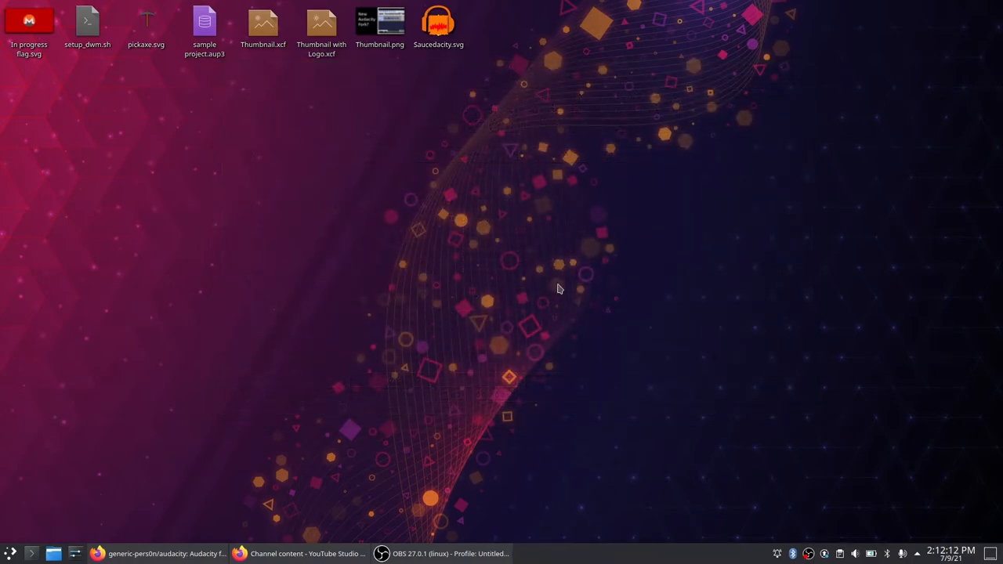
{"action": "mouse_move", "coordinate": [572, 321]}
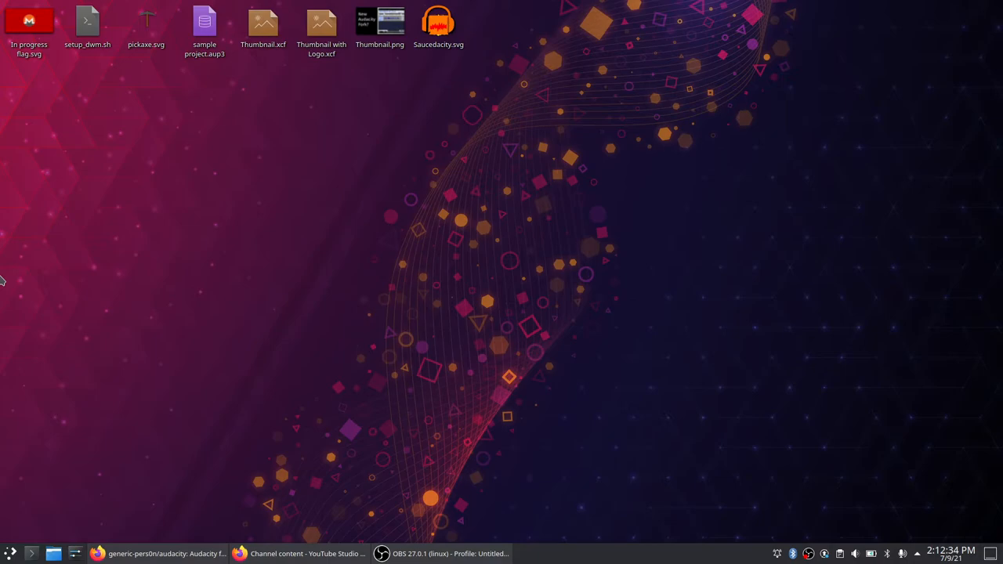
{"action": "left_click_drag", "start_coordinate": [0, 282], "coordinate": [595, 7]}
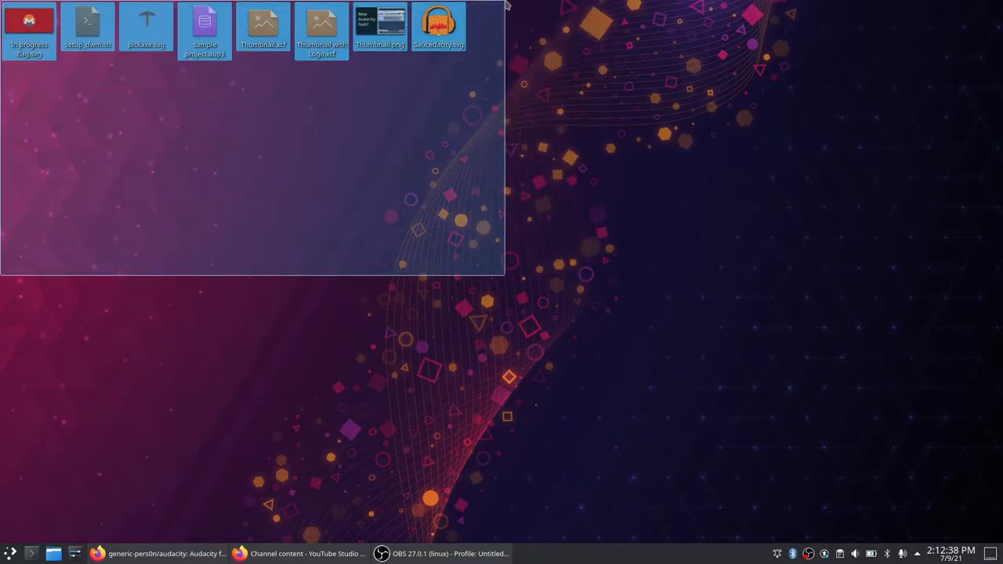
{"action": "left_click", "coordinate": [851, 442]}
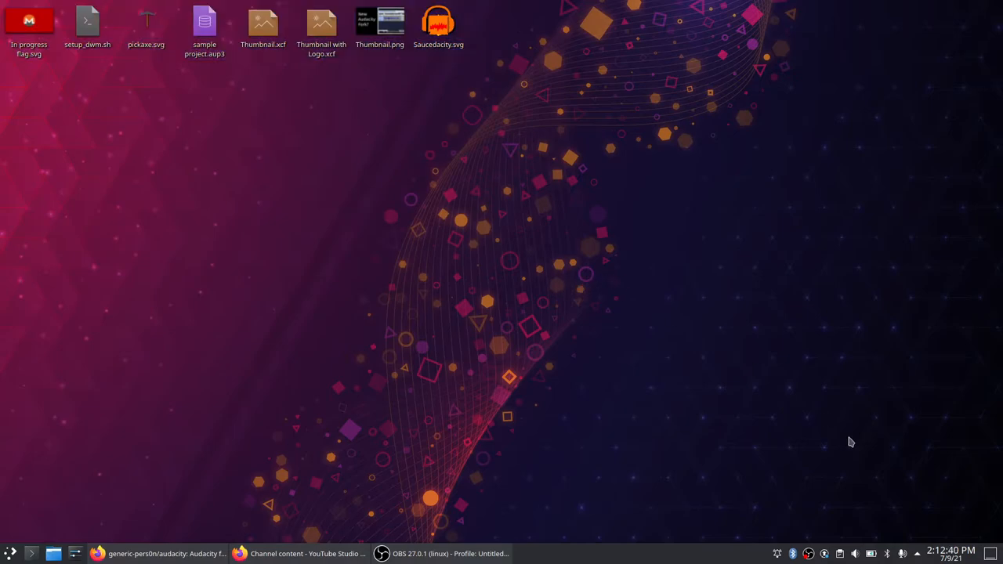
{"action": "mouse_move", "coordinate": [862, 501]}
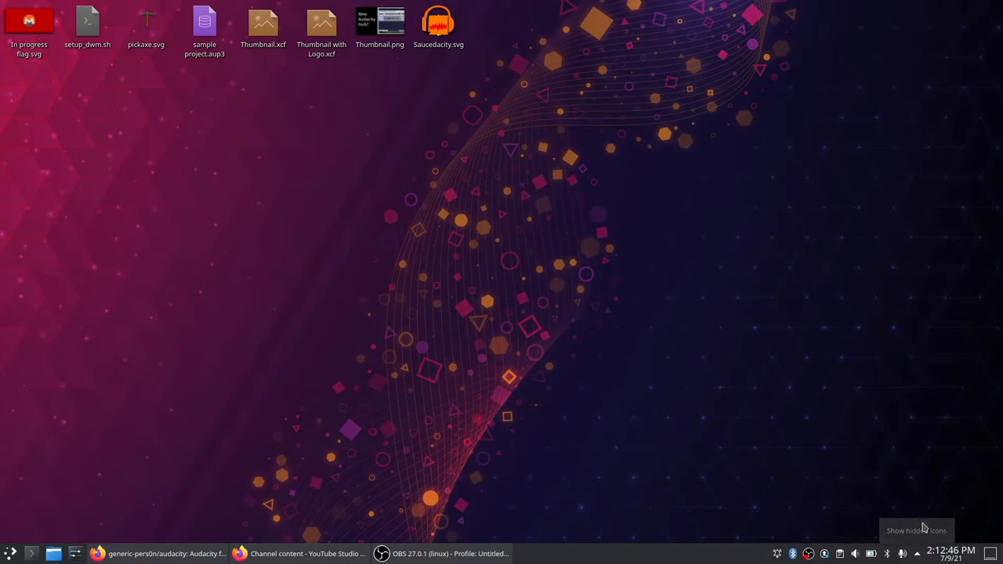
{"action": "mouse_move", "coordinate": [619, 317]}
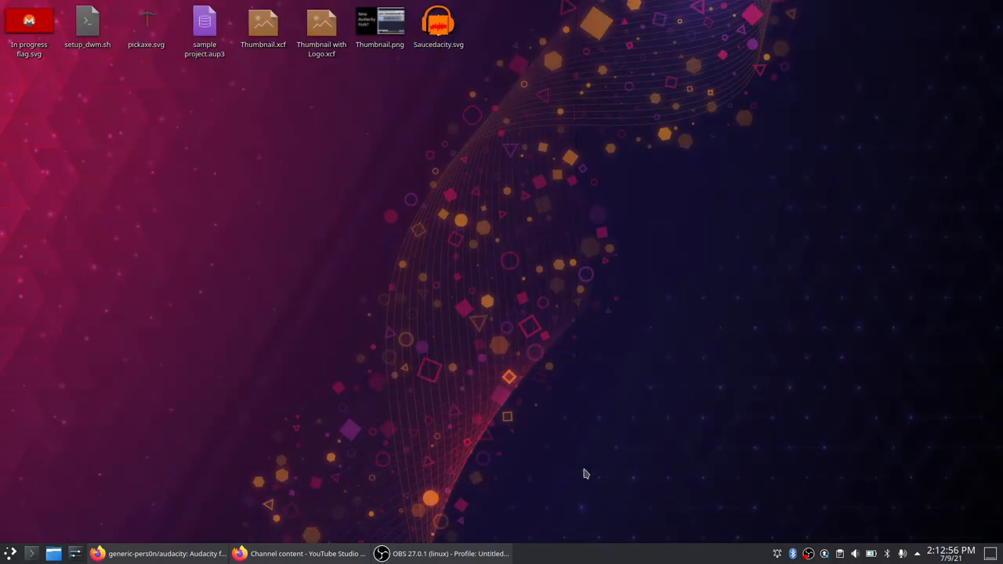
{"action": "mouse_move", "coordinate": [461, 391]}
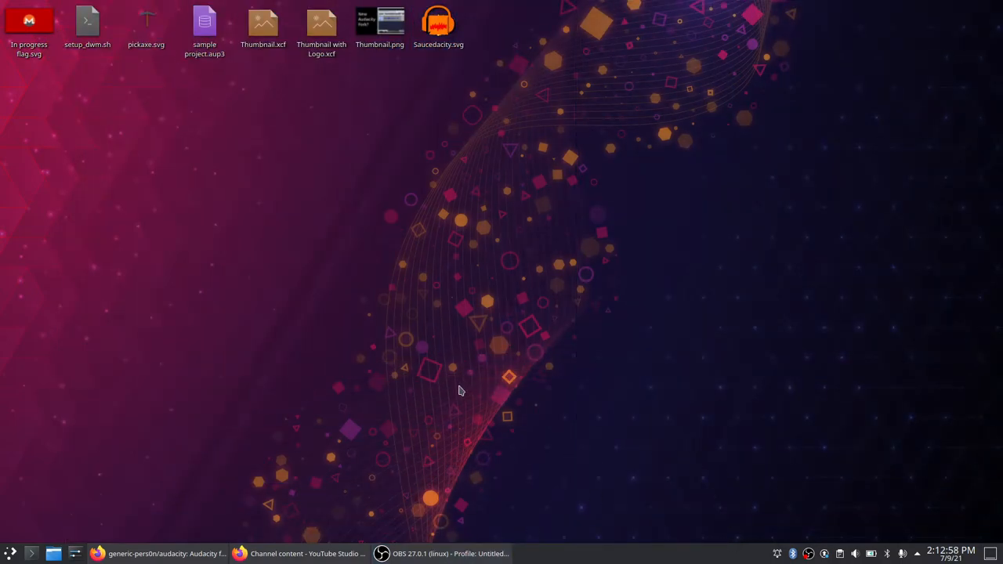
{"action": "mouse_move", "coordinate": [447, 398]}
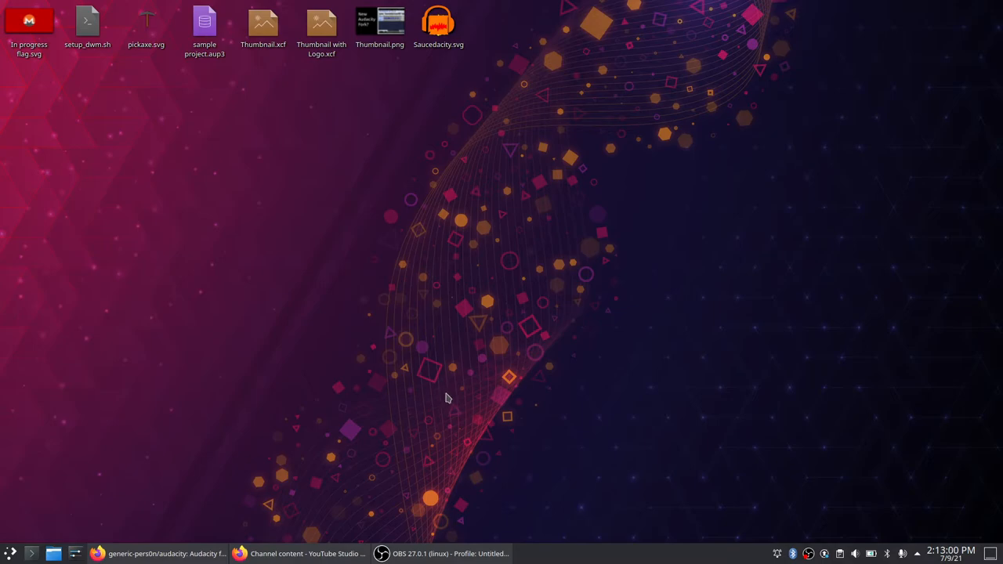
{"action": "mouse_move", "coordinate": [396, 478]}
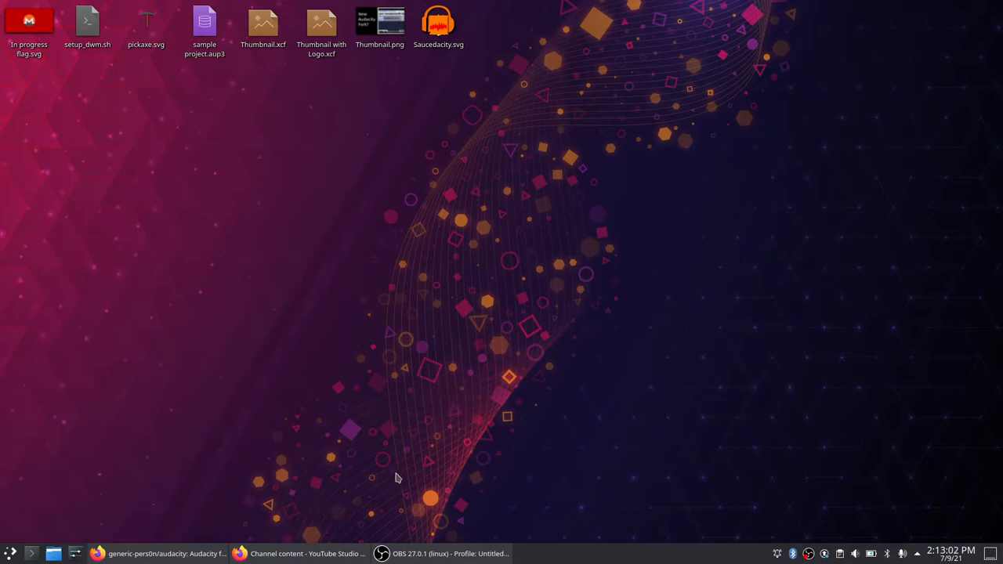
{"action": "mouse_move", "coordinate": [483, 295]}
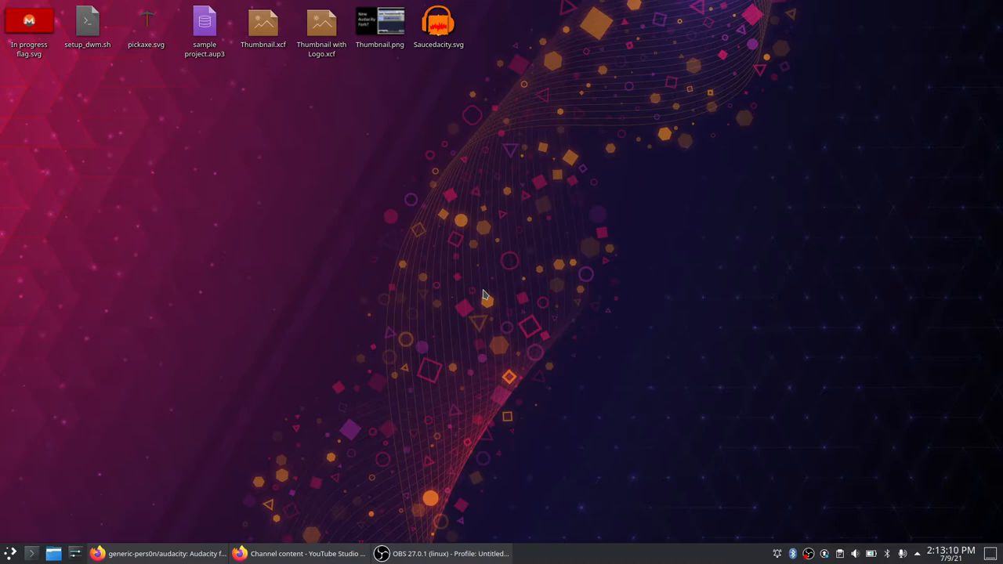
{"action": "mouse_move", "coordinate": [993, 39]}
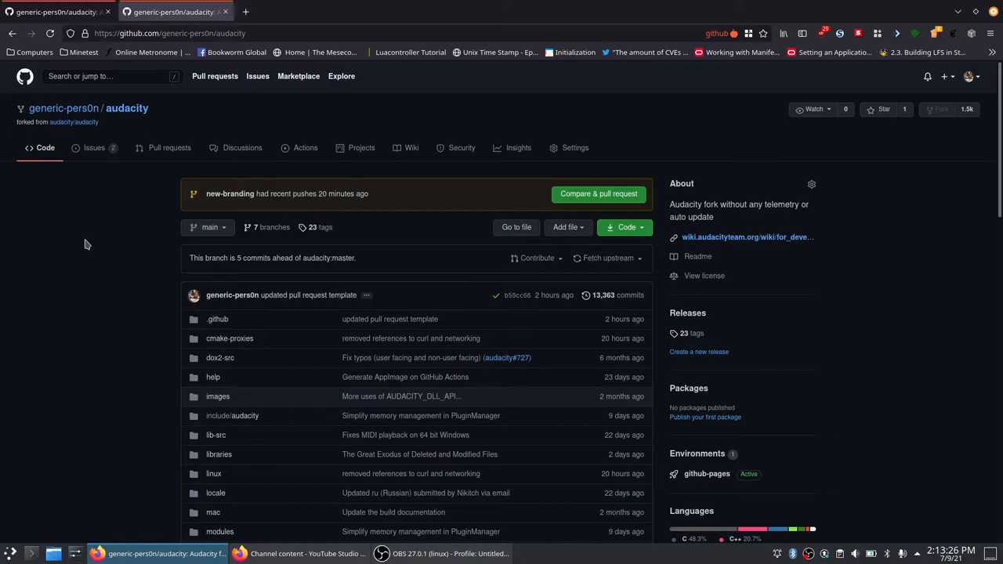
{"action": "mouse_move", "coordinate": [2, 137]}
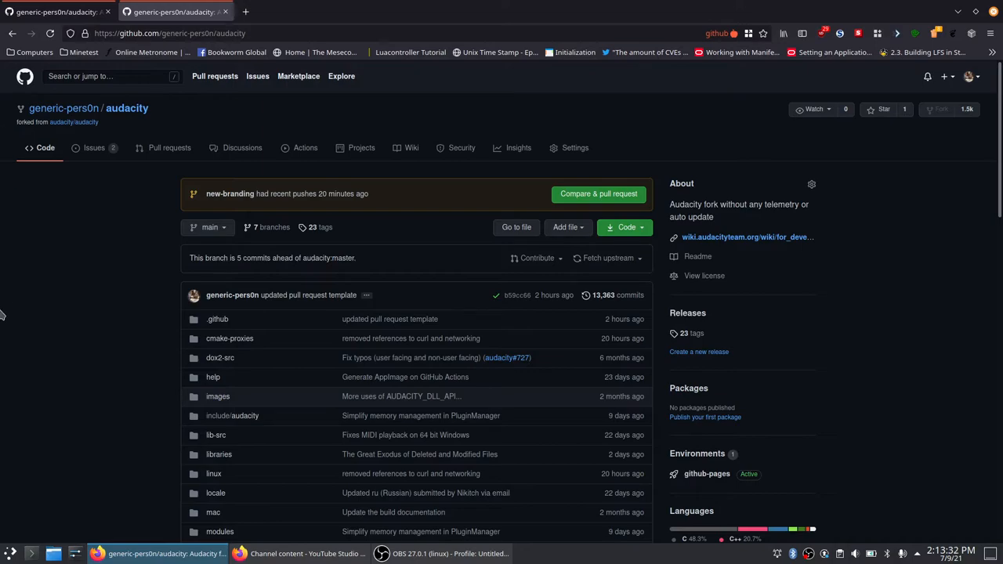
{"action": "mouse_move", "coordinate": [2, 132]}
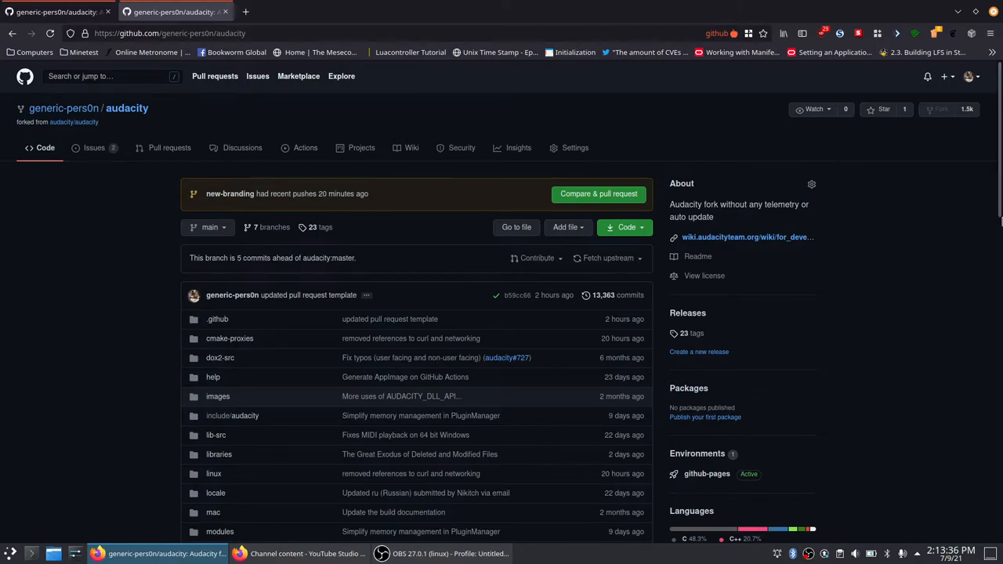
Scroll the generic-pers0n/audacity repo page down to the README and back to the top
{"action": "scroll", "scroll_direction": "down", "scroll_amount": 3}
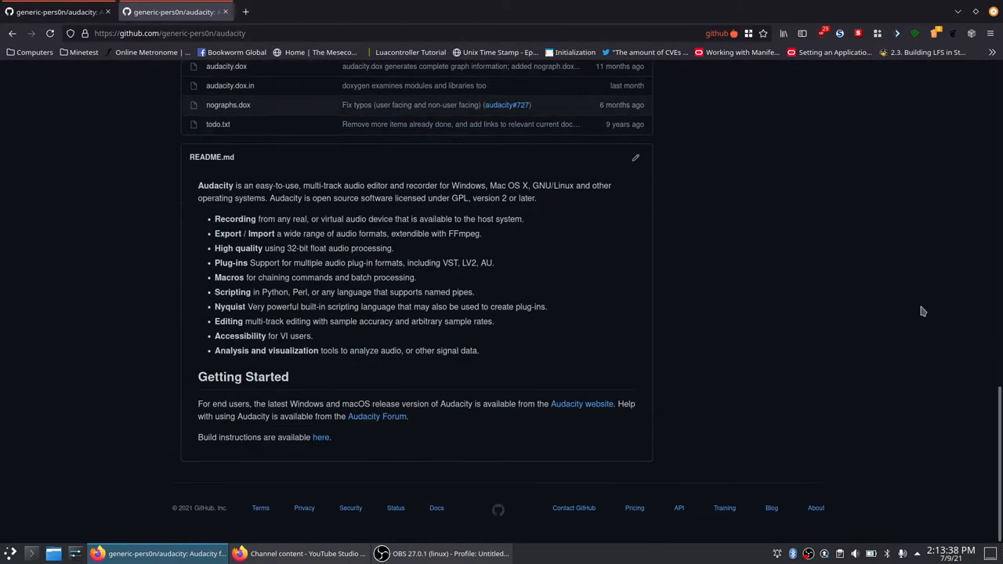
{"action": "scroll", "scroll_direction": "up", "scroll_amount": 3}
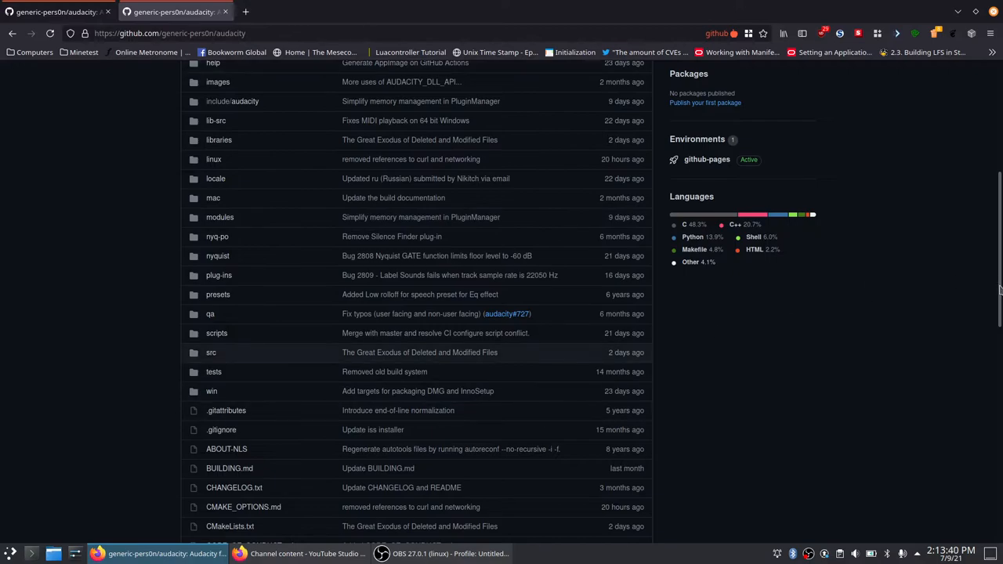
{"action": "scroll", "scroll_direction": "up", "scroll_amount": 3}
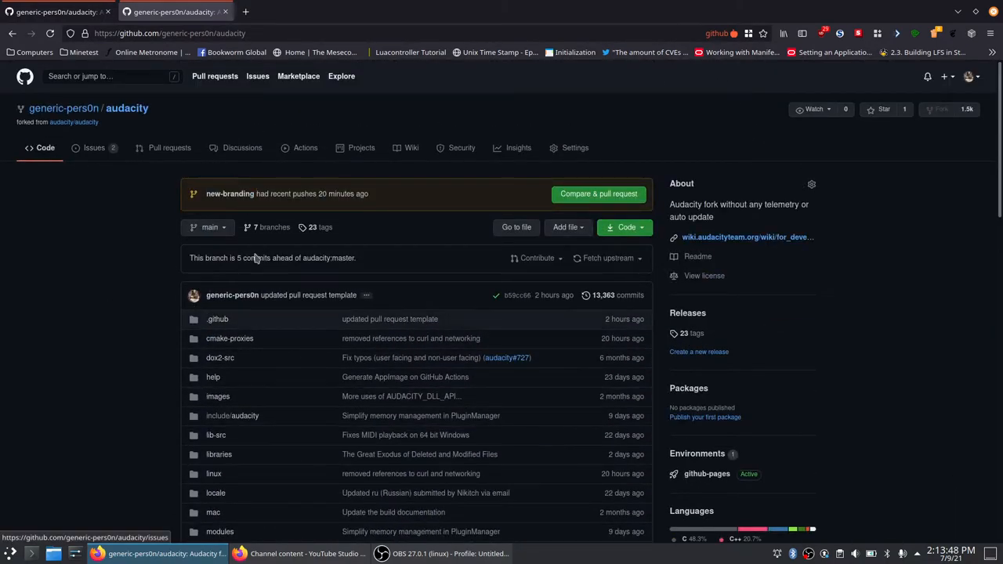
View the fork's two open issues, then return to the Code overview
{"action": "left_click", "coordinate": [93, 147]}
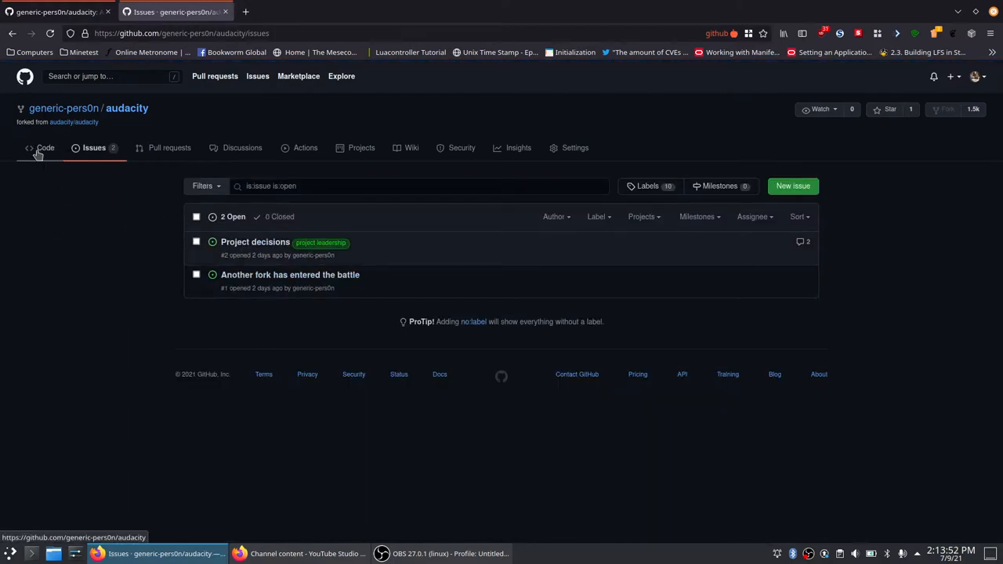
{"action": "left_click", "coordinate": [45, 147]}
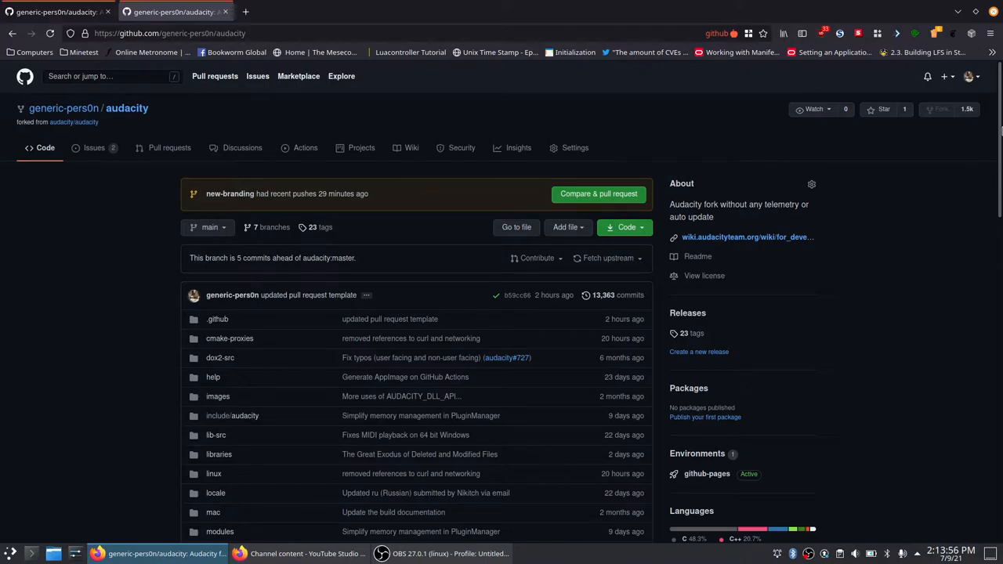
{"action": "mouse_move", "coordinate": [898, 241]}
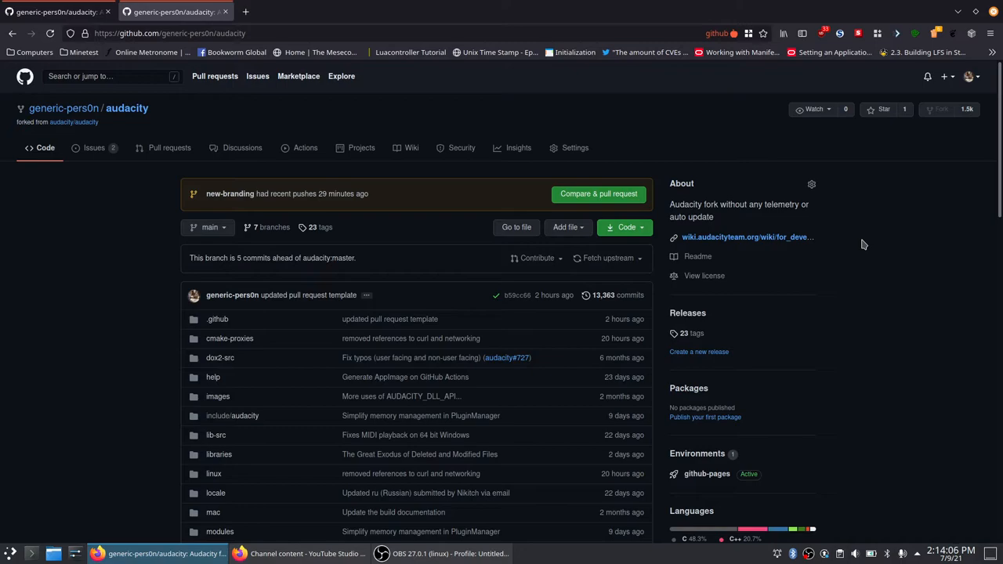
{"action": "mouse_move", "coordinate": [516, 276]}
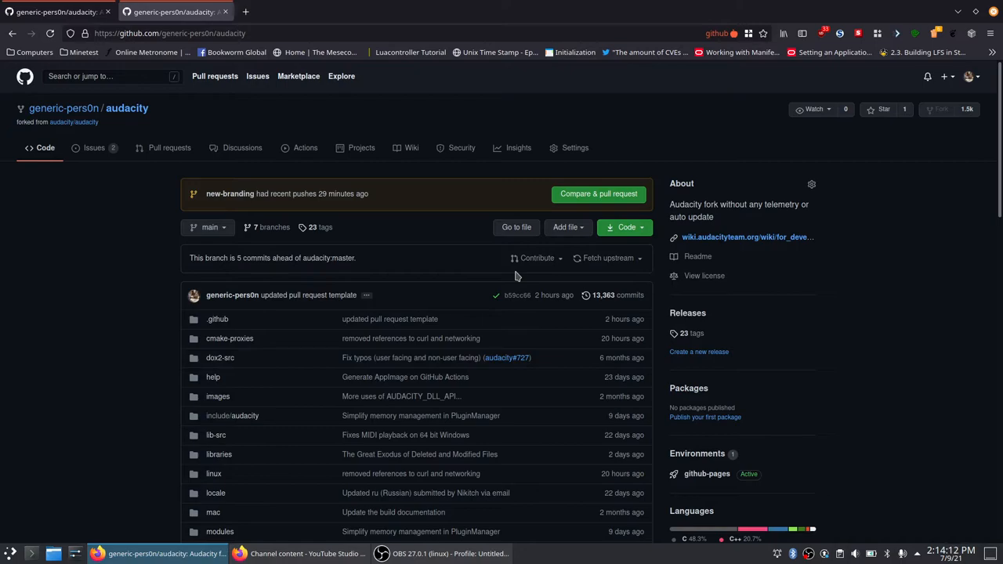
{"action": "mouse_move", "coordinate": [558, 258]}
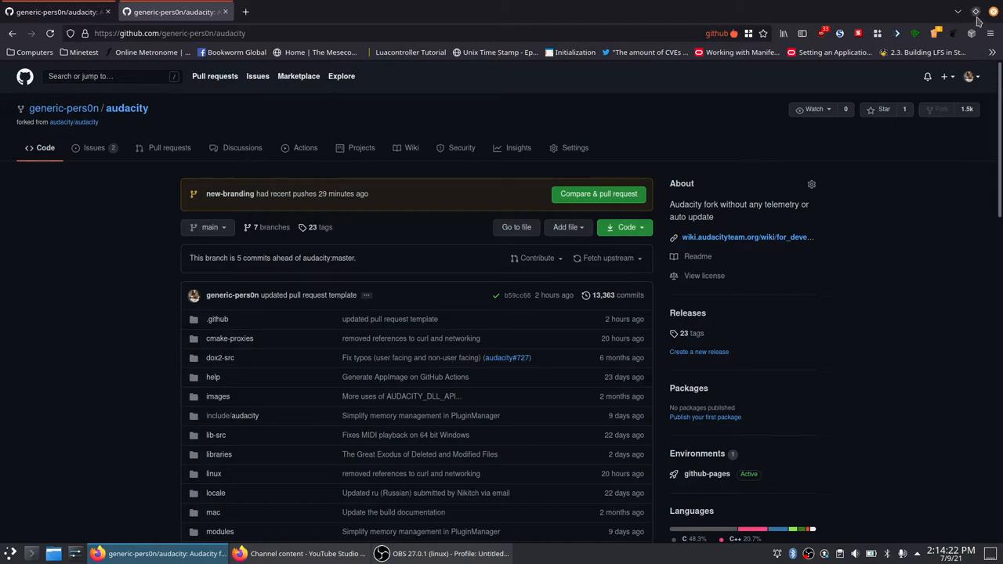
{"action": "mouse_move", "coordinate": [615, 103]}
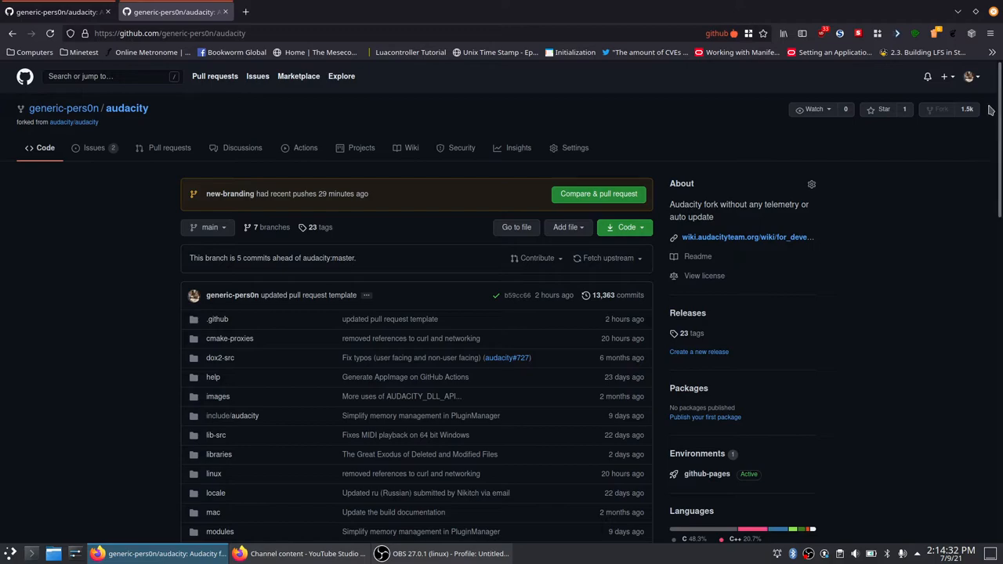
{"action": "mouse_move", "coordinate": [934, 180]}
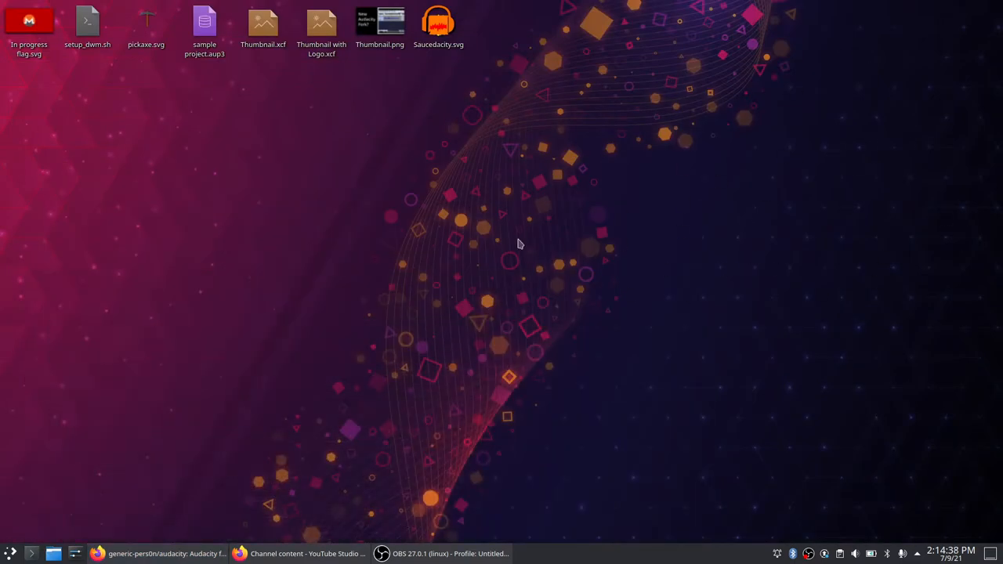
Bring up Konsole showing the pop-os uname -a output, then close it
{"action": "left_click", "coordinate": [30, 554]}
{"action": "type", "text": "uname -a"}
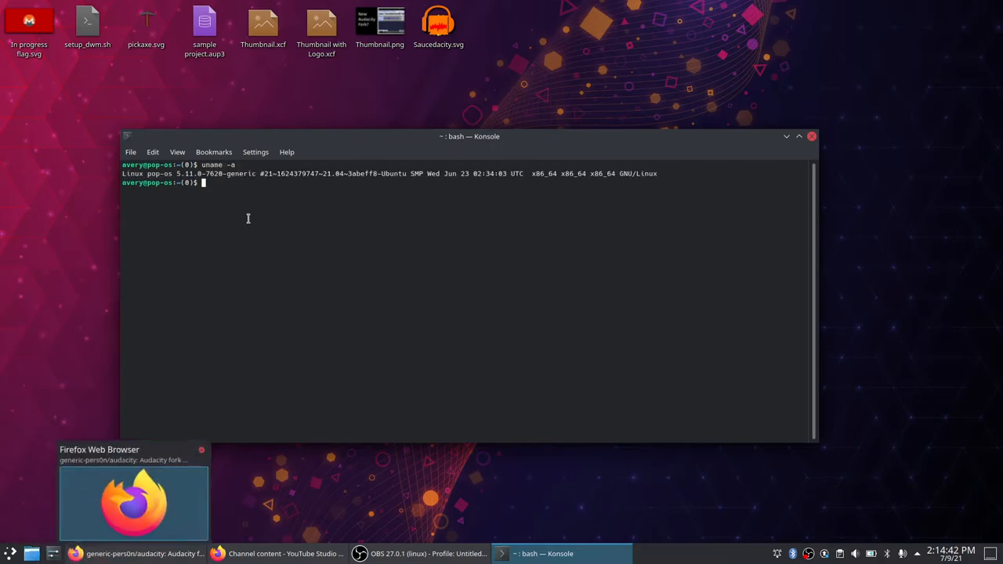
{"action": "mouse_move", "coordinate": [794, 156]}
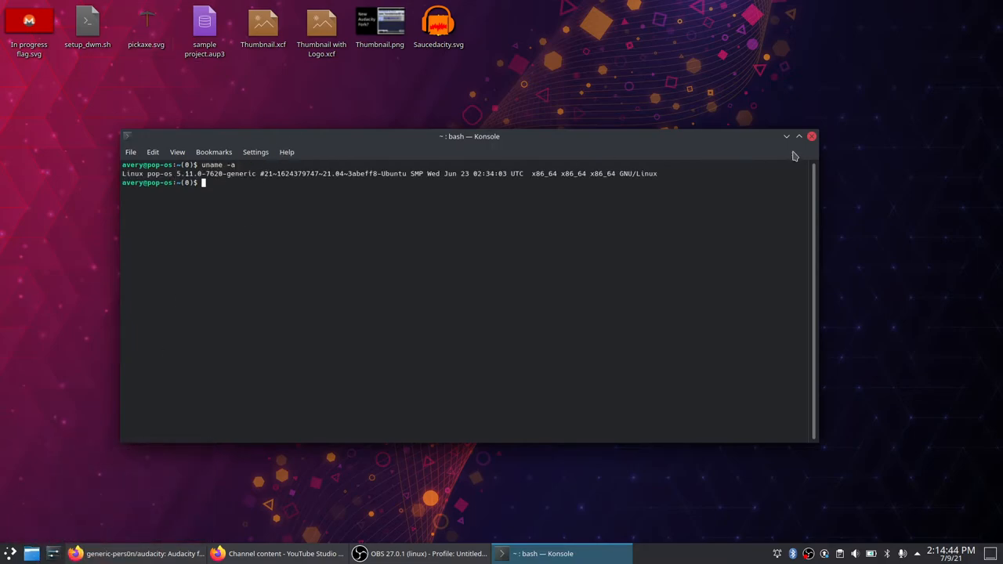
{"action": "left_click", "coordinate": [786, 137]}
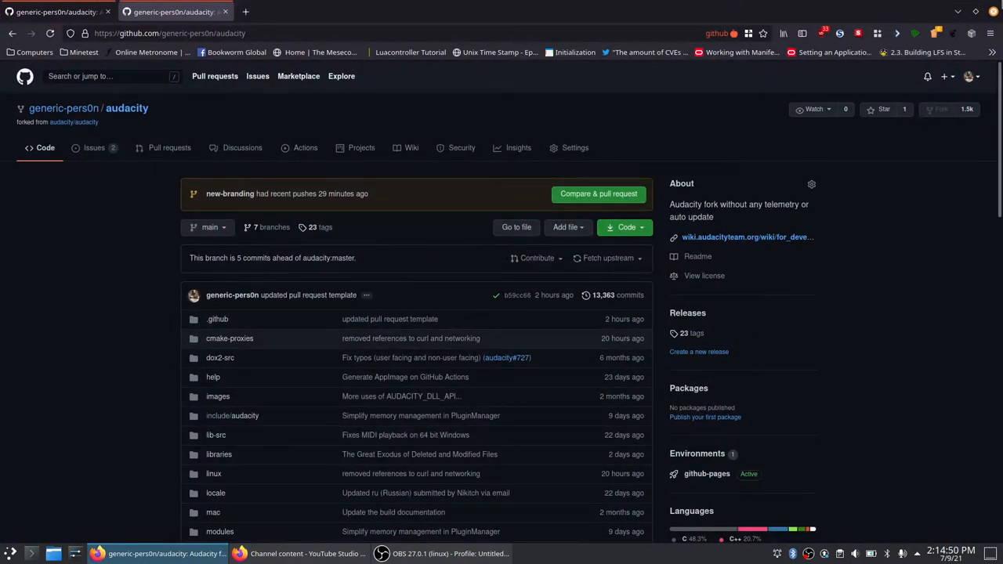
{"action": "mouse_move", "coordinate": [980, 216]}
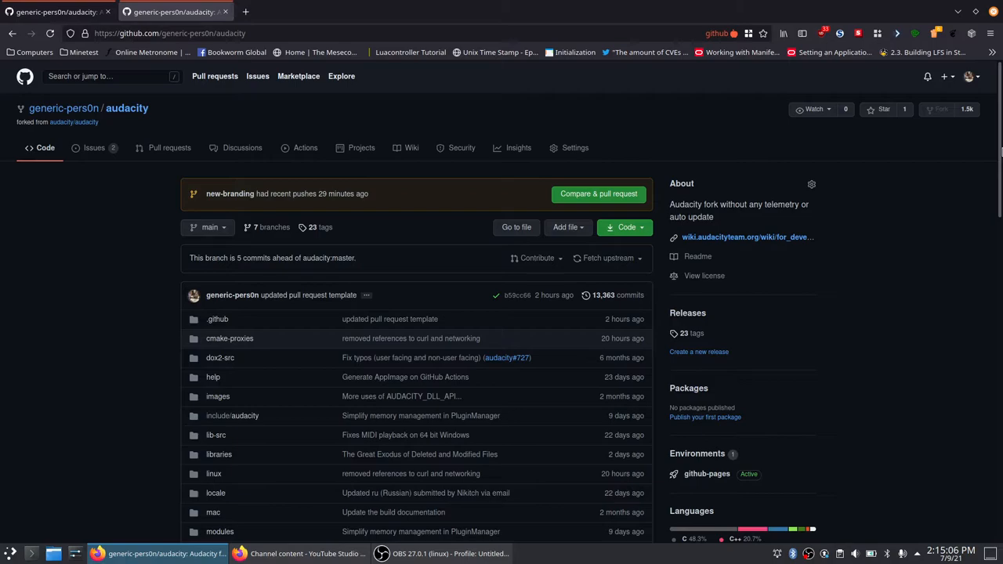
{"action": "mouse_move", "coordinate": [985, 130]}
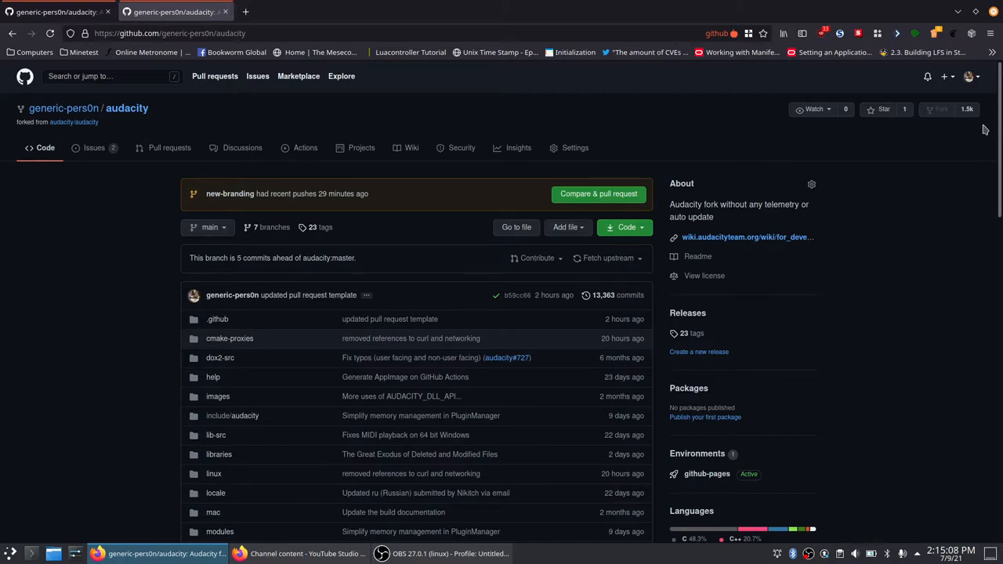
{"action": "mouse_move", "coordinate": [578, 257]}
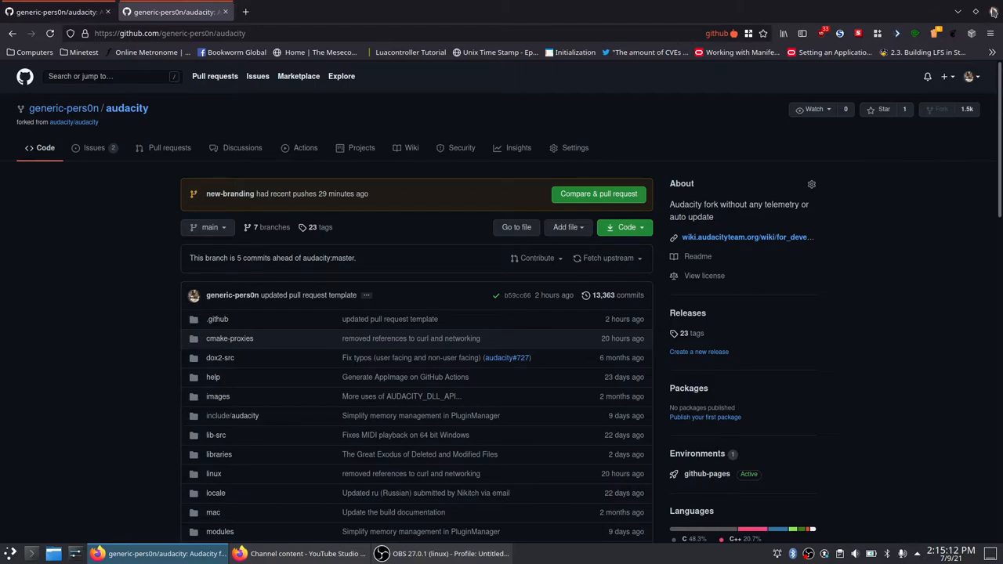
{"action": "mouse_move", "coordinate": [229, 194]}
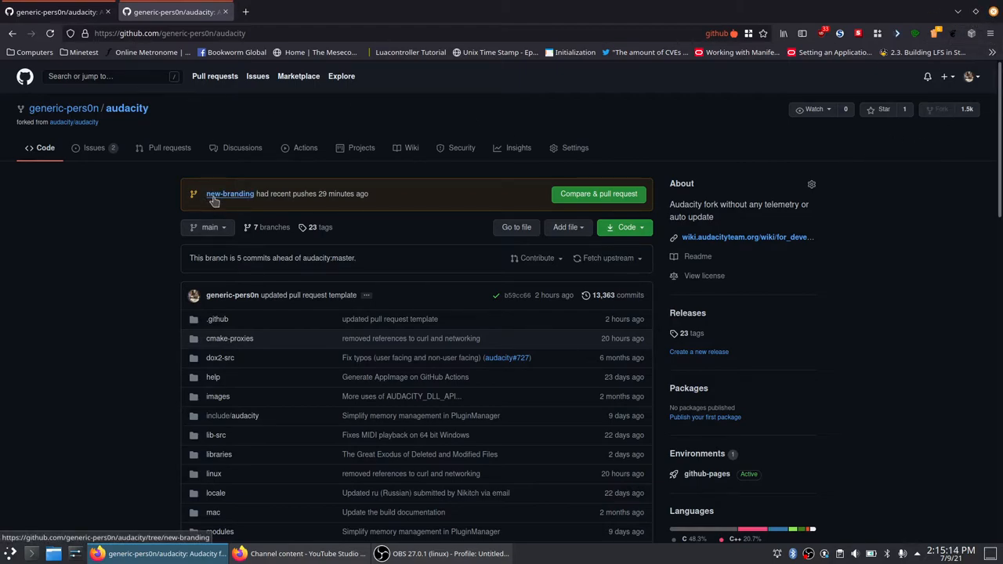
{"action": "mouse_move", "coordinate": [63, 351]}
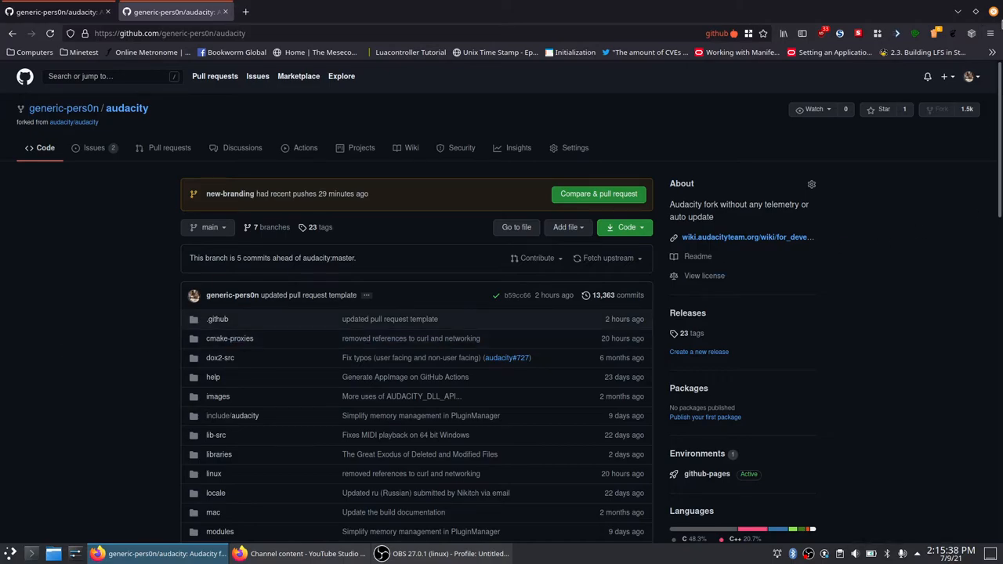
Scroll twice through the fork's file list and Languages panel, returning near the top
{"action": "scroll", "scroll_direction": "down", "scroll_amount": 3}
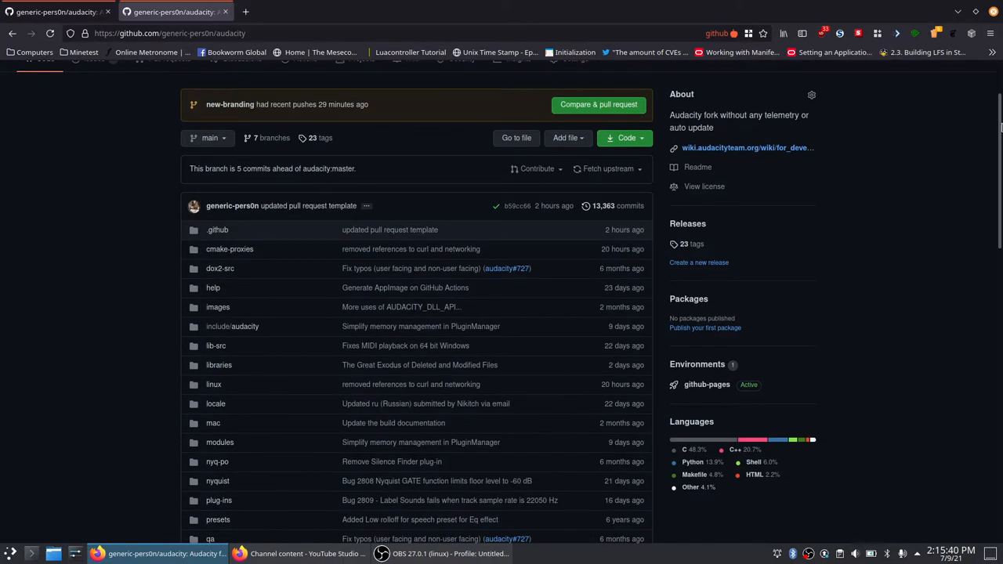
{"action": "scroll", "scroll_direction": "up", "scroll_amount": 3}
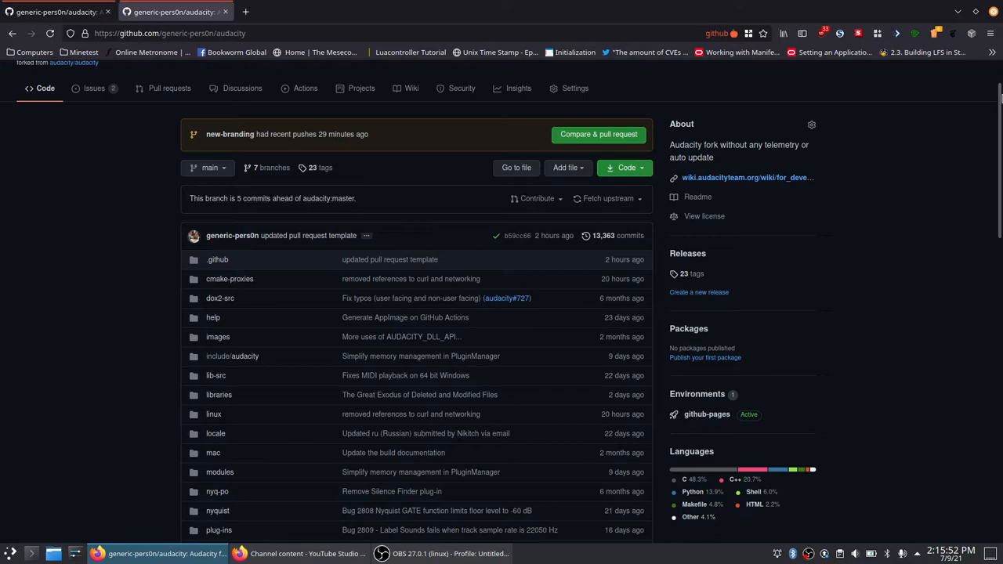
{"action": "scroll", "scroll_direction": "down", "scroll_amount": 3}
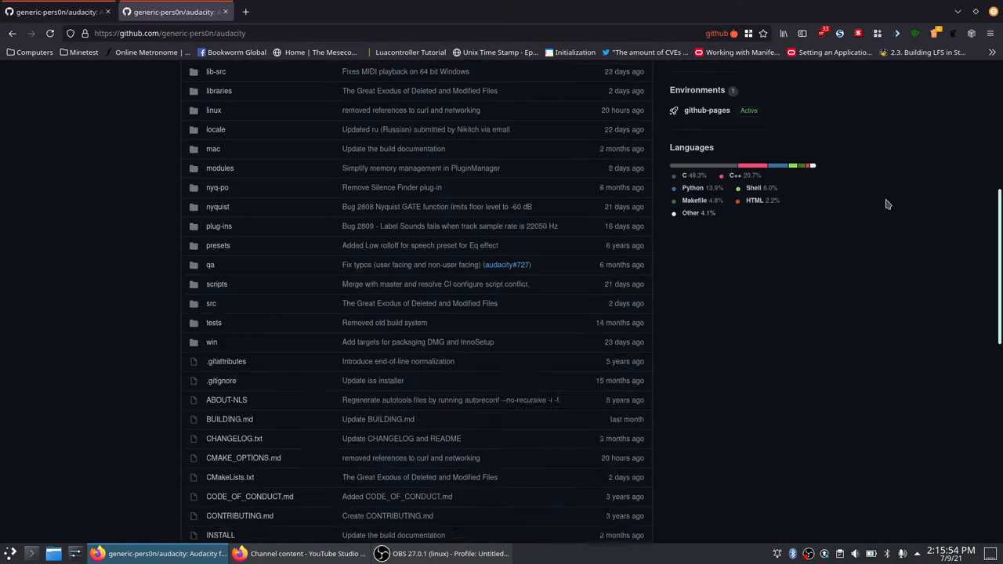
{"action": "scroll", "scroll_direction": "up", "scroll_amount": 3}
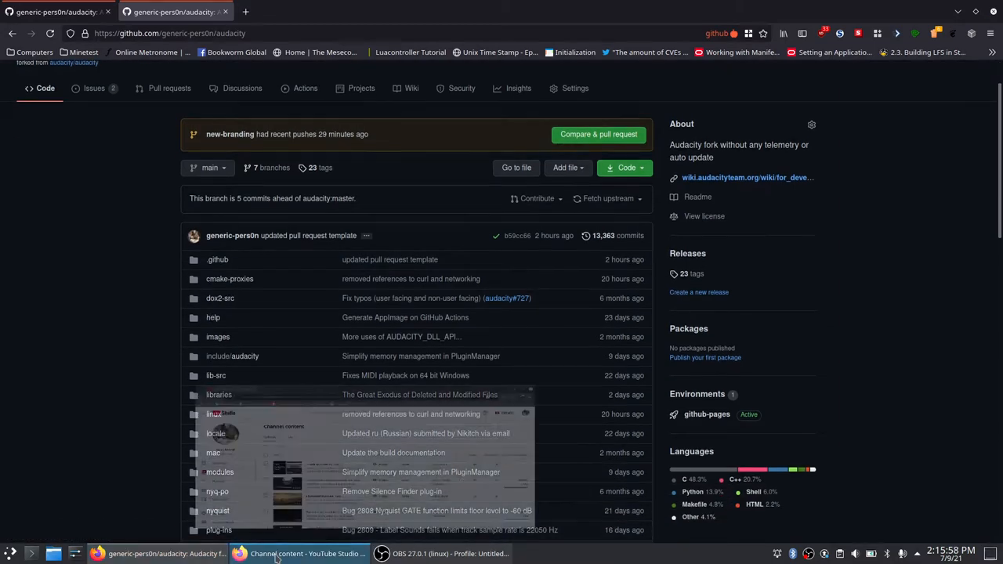
Bring up YouTube Studio and reload the Channel content page listing the uploads
{"action": "left_click", "coordinate": [305, 553]}
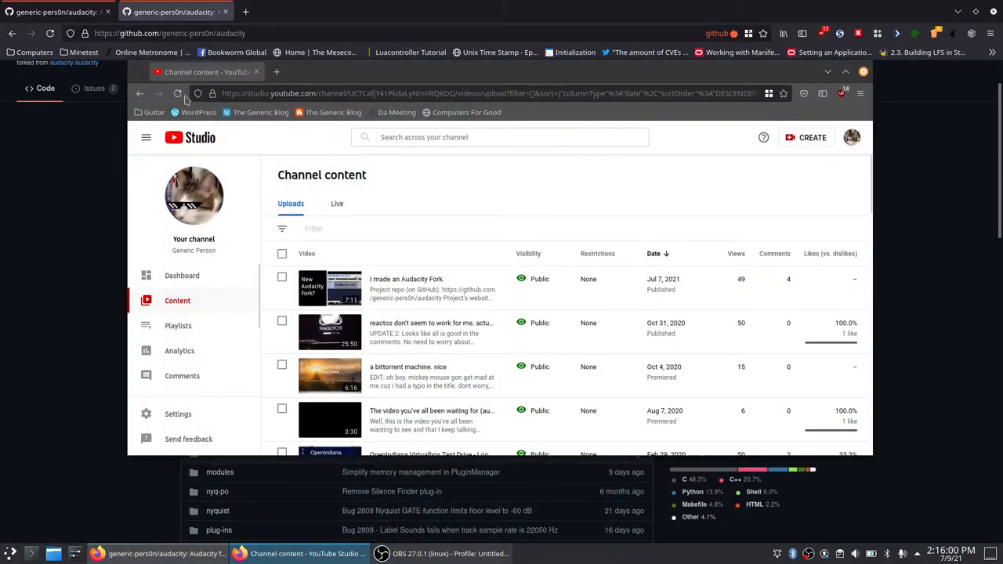
{"action": "left_click", "coordinate": [178, 94]}
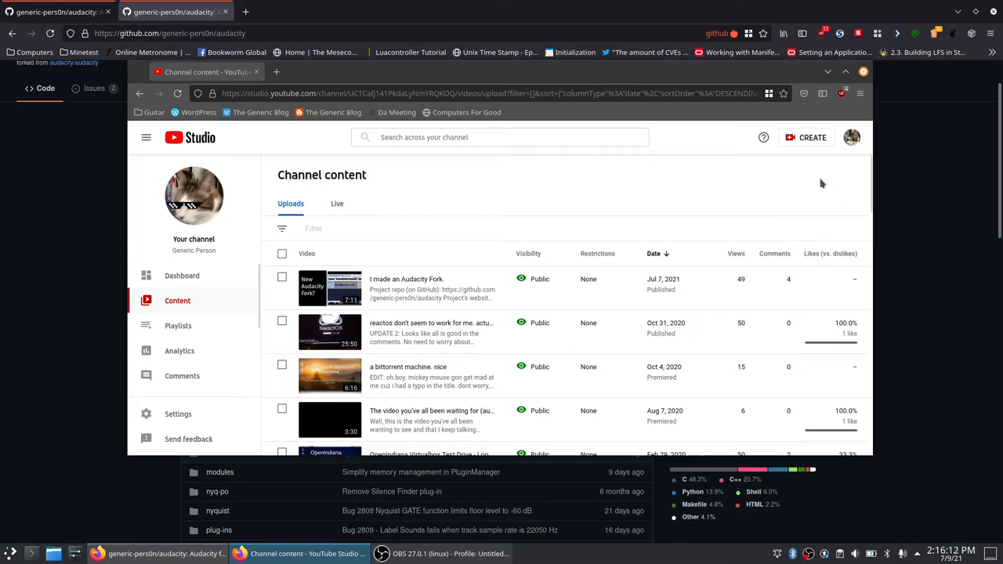
{"action": "mouse_move", "coordinate": [801, 33]}
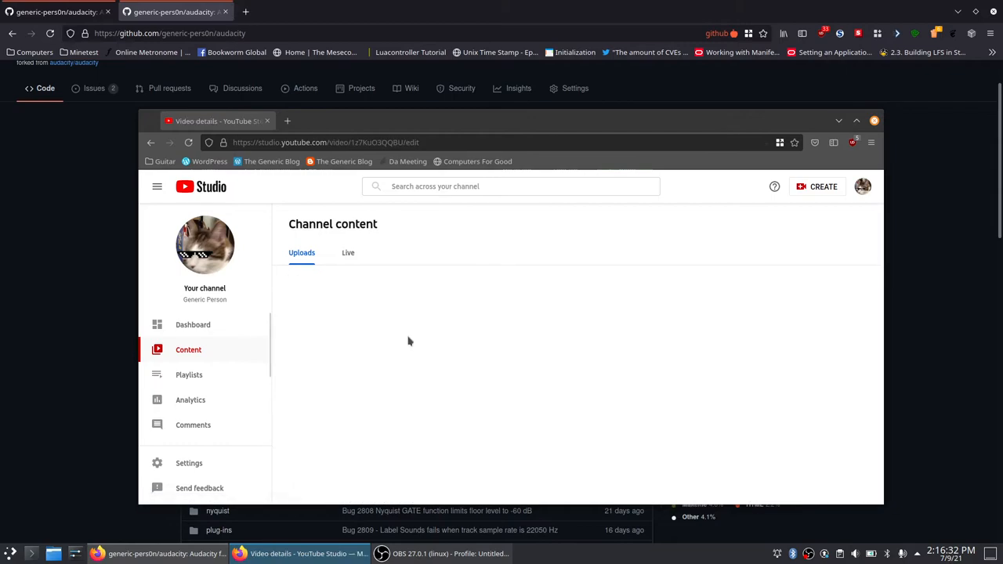
Open the 'I made an Audacity Fork.' video's comments and clear the 'I haven't responded' filter
{"action": "left_click", "coordinate": [205, 269]}
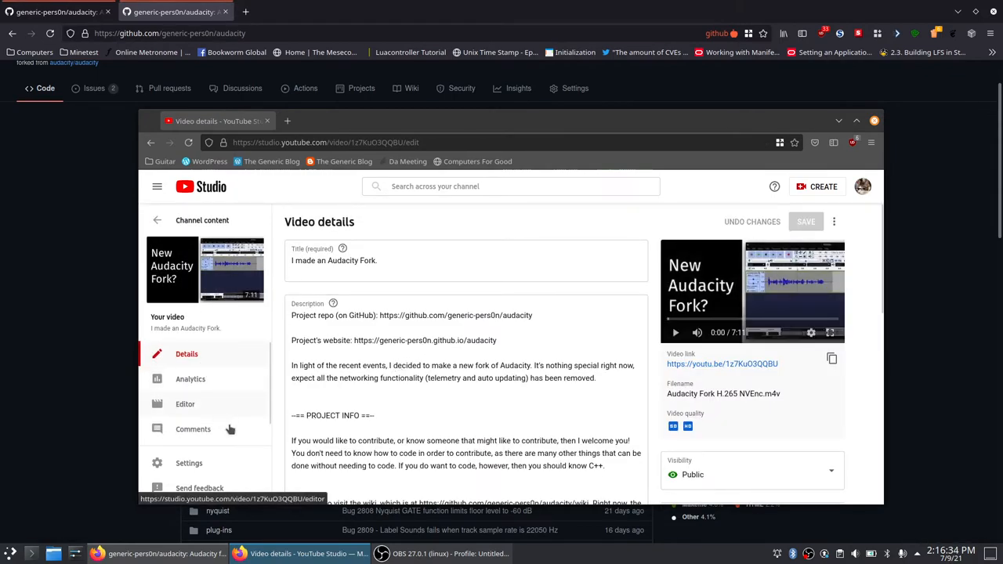
{"action": "left_click", "coordinate": [193, 428]}
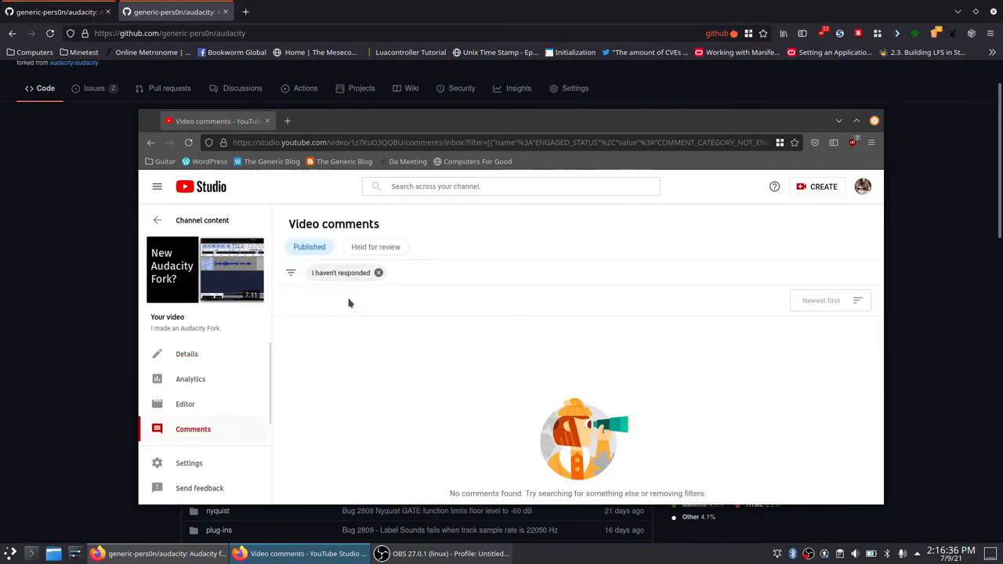
{"action": "left_click", "coordinate": [379, 273]}
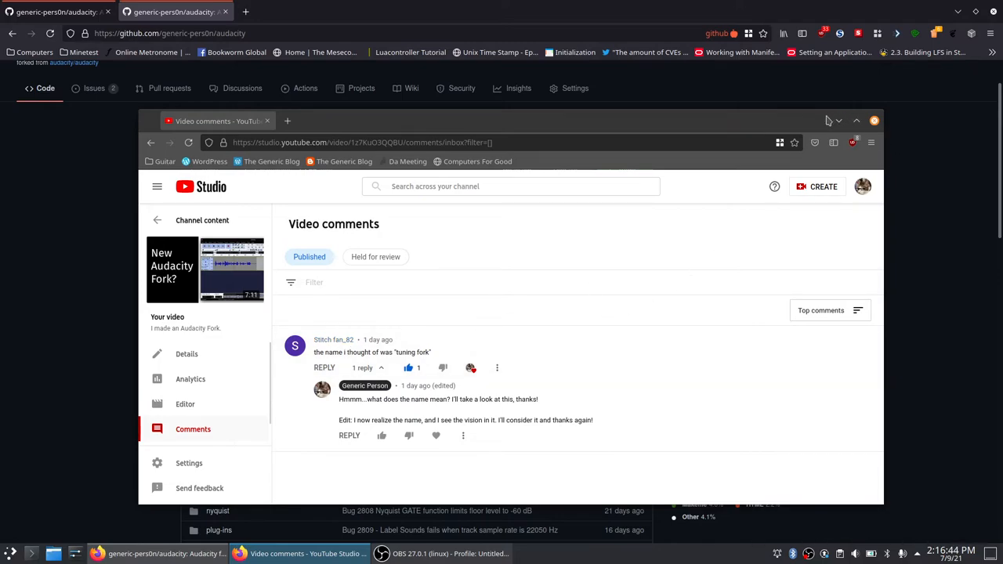
{"action": "mouse_move", "coordinate": [821, 228]}
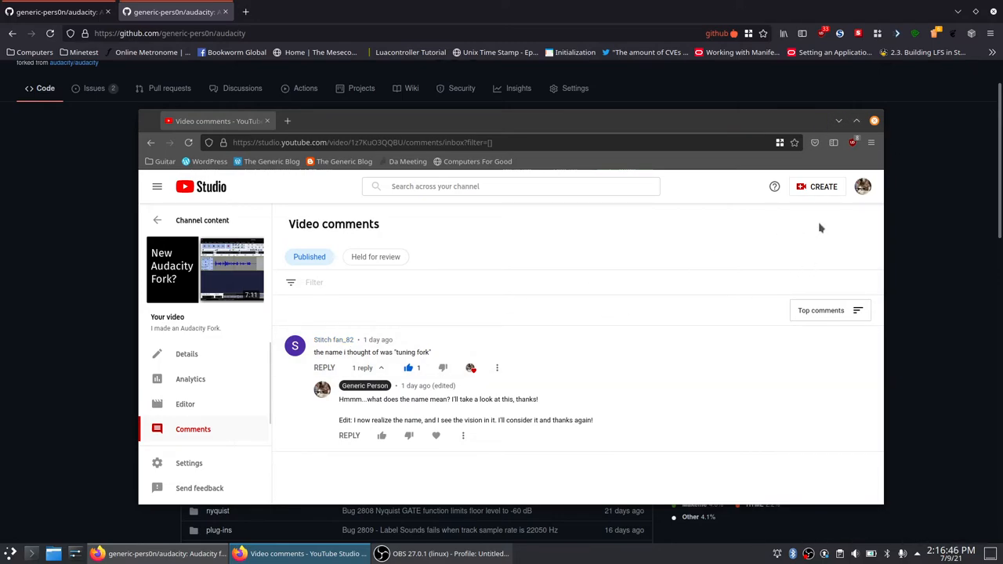
{"action": "mouse_move", "coordinate": [841, 5]}
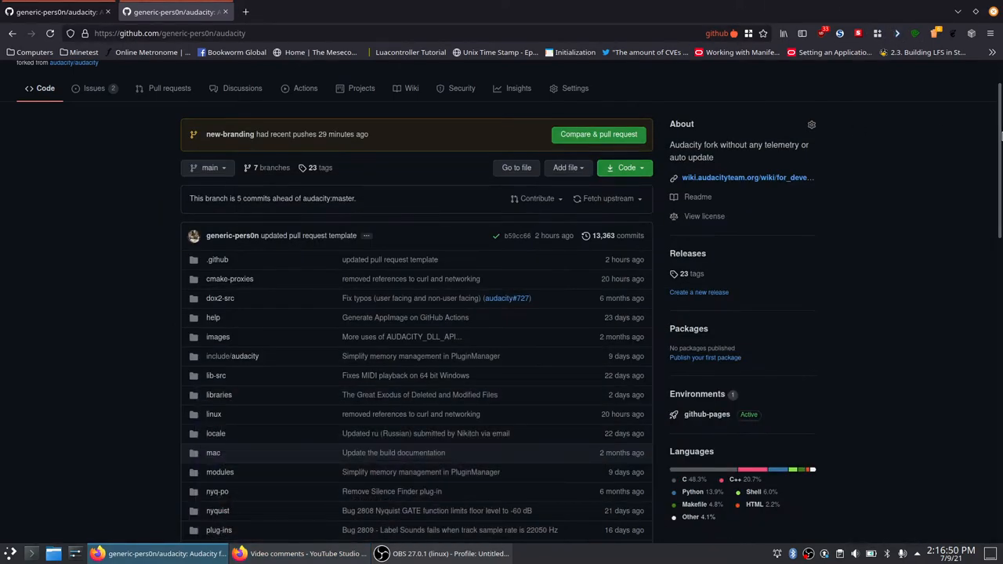
Switch from the fork's Issues tab to Code and back to Issues
{"action": "scroll", "scroll_direction": "down", "scroll_amount": 3}
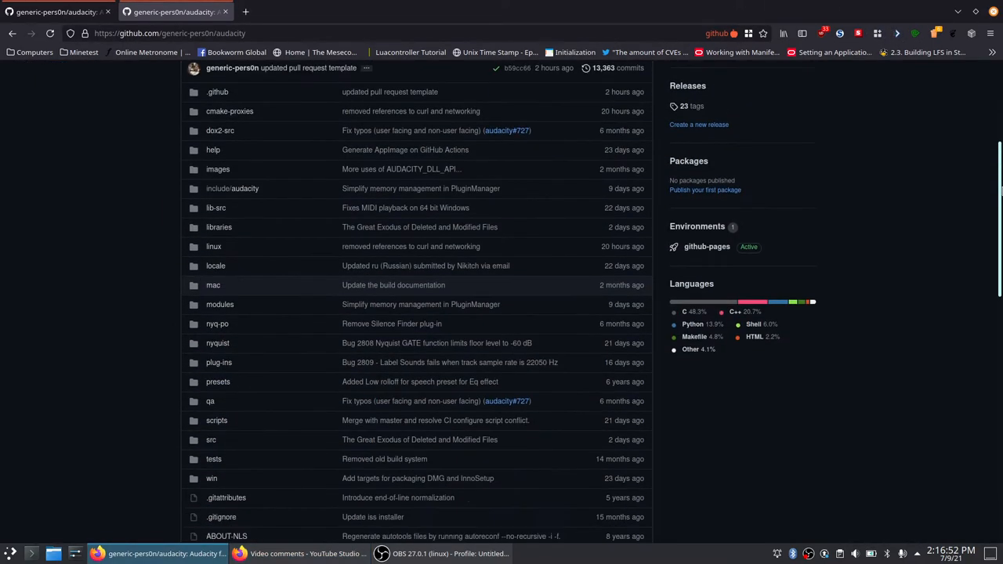
{"action": "scroll", "scroll_direction": "up", "scroll_amount": 3}
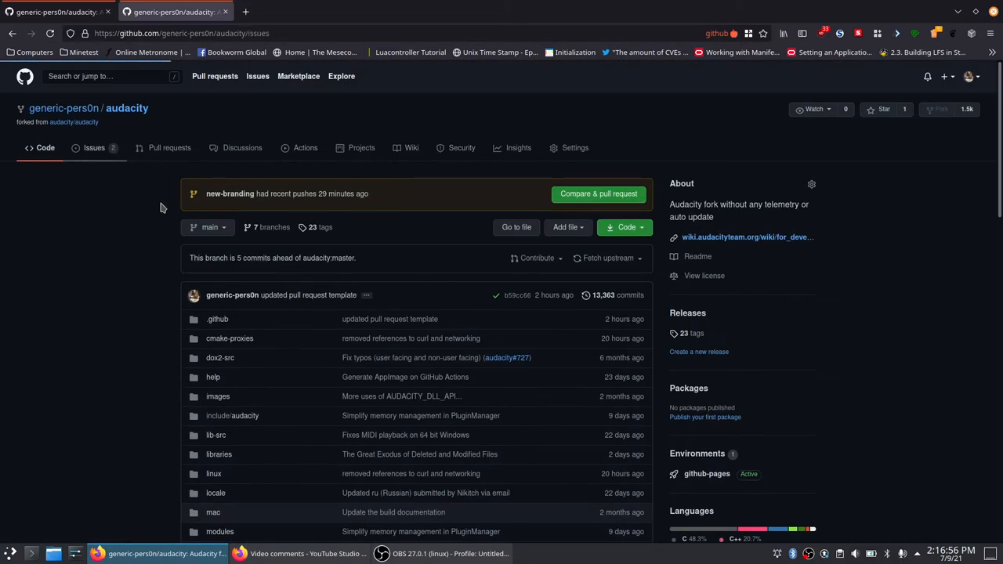
{"action": "left_click", "coordinate": [94, 147]}
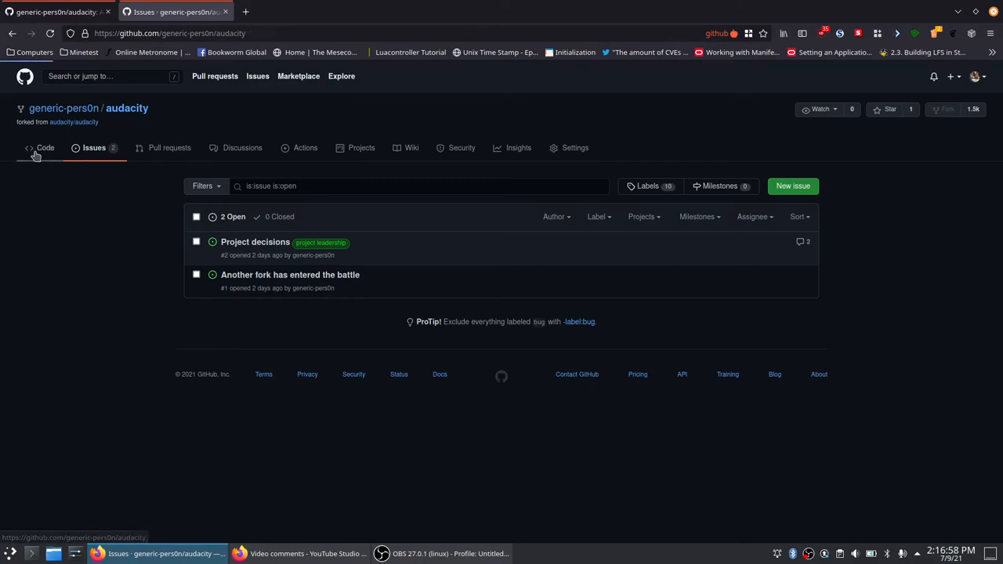
{"action": "left_click", "coordinate": [44, 147]}
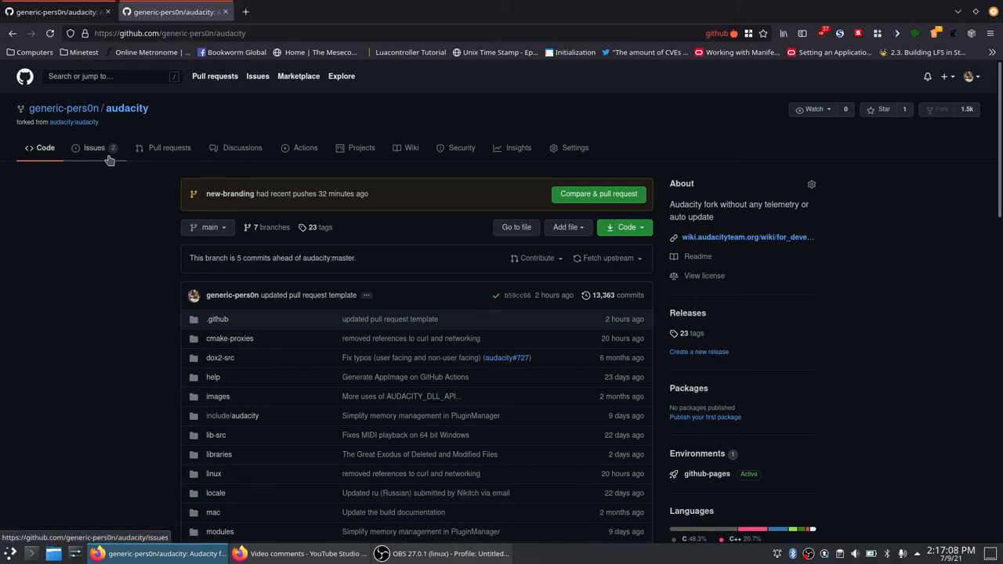
{"action": "mouse_move", "coordinate": [90, 160]}
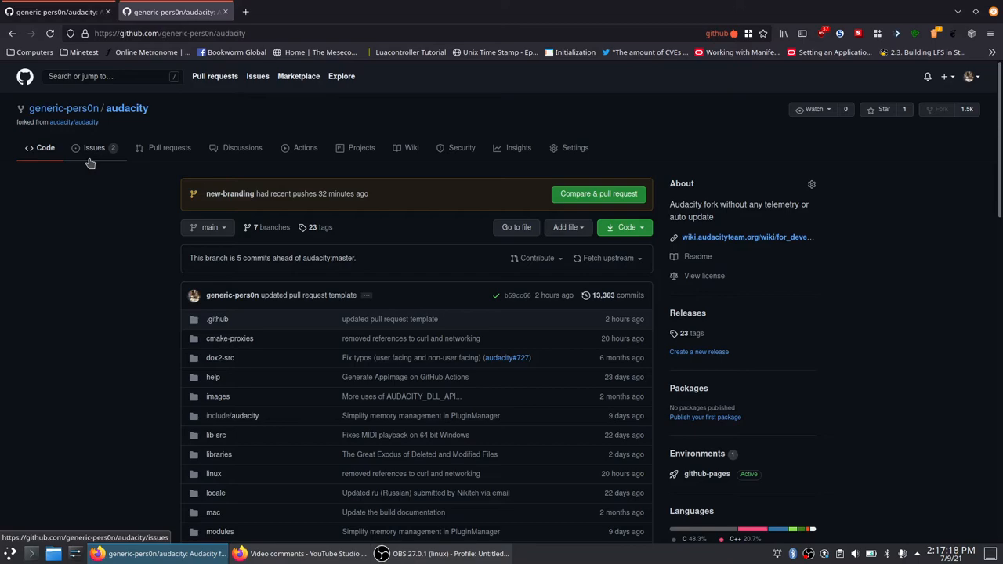
{"action": "left_click", "coordinate": [93, 148]}
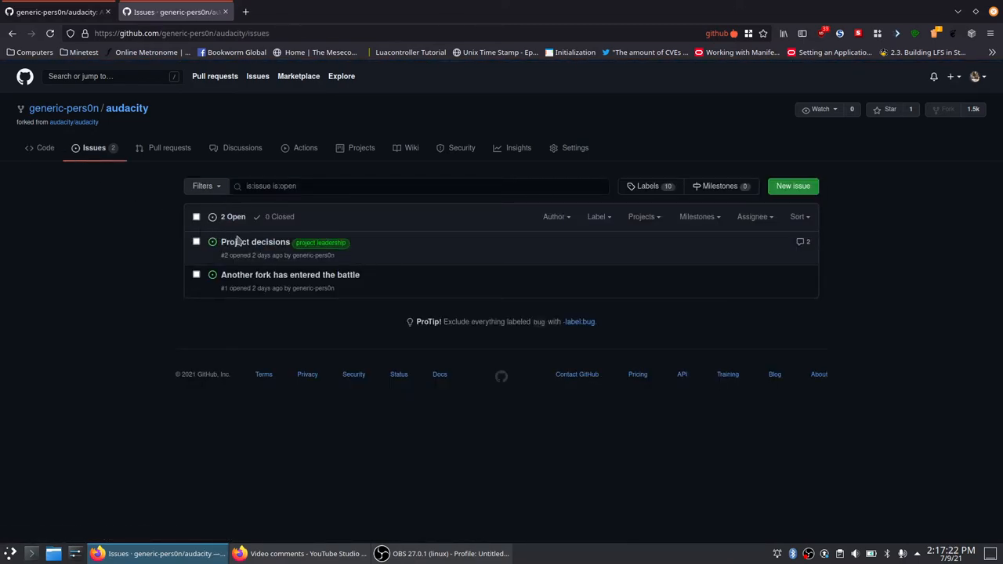
Open the 'Project decisions' issue and scroll through it
{"action": "left_click", "coordinate": [255, 241]}
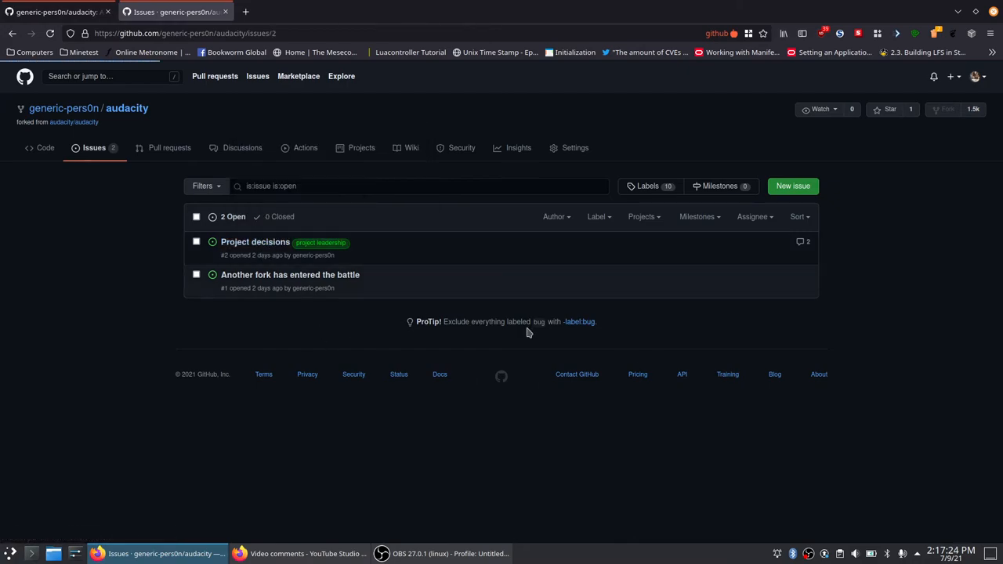
{"action": "left_click", "coordinate": [254, 241]}
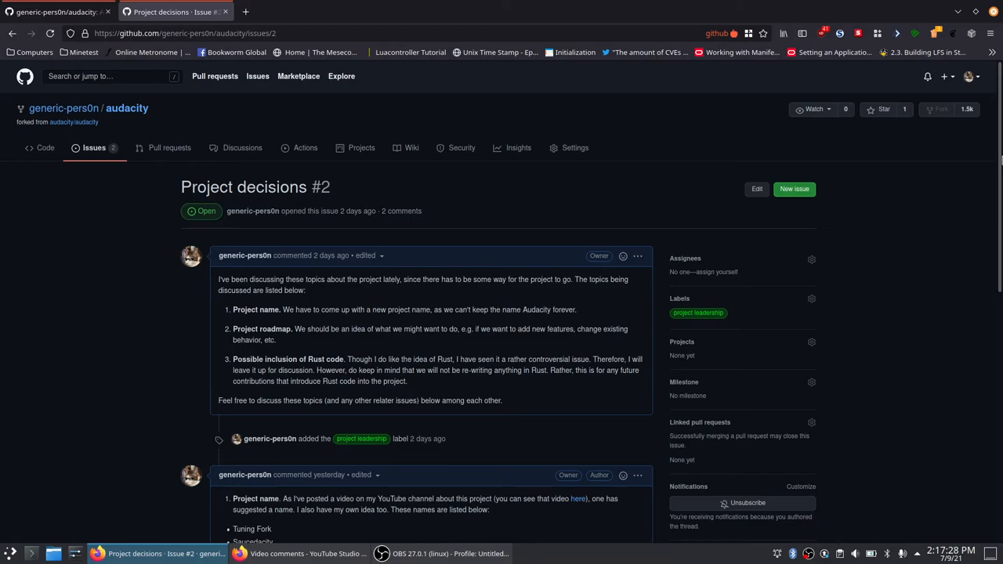
{"action": "scroll", "scroll_direction": "down", "scroll_amount": 3}
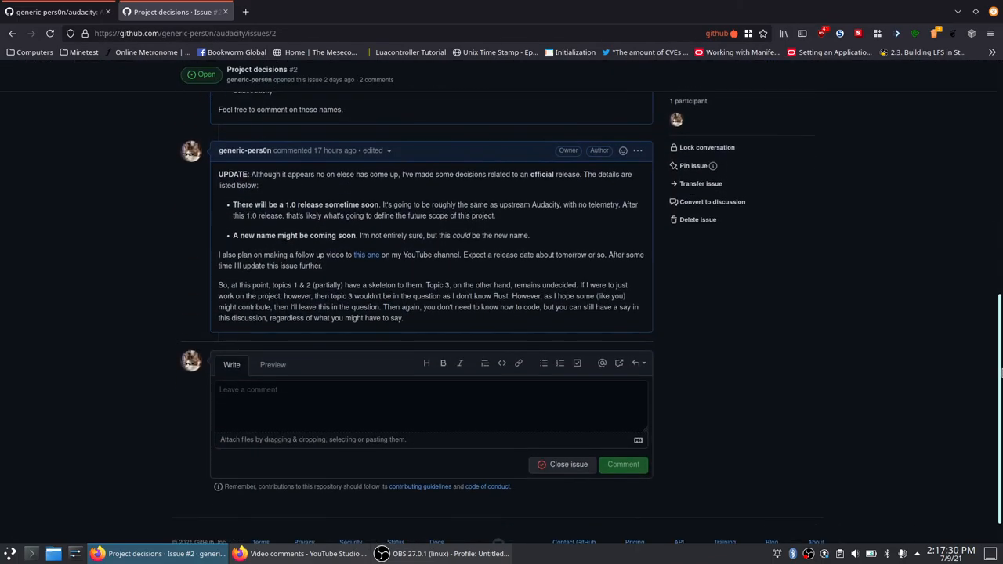
{"action": "scroll", "scroll_direction": "up", "scroll_amount": 3}
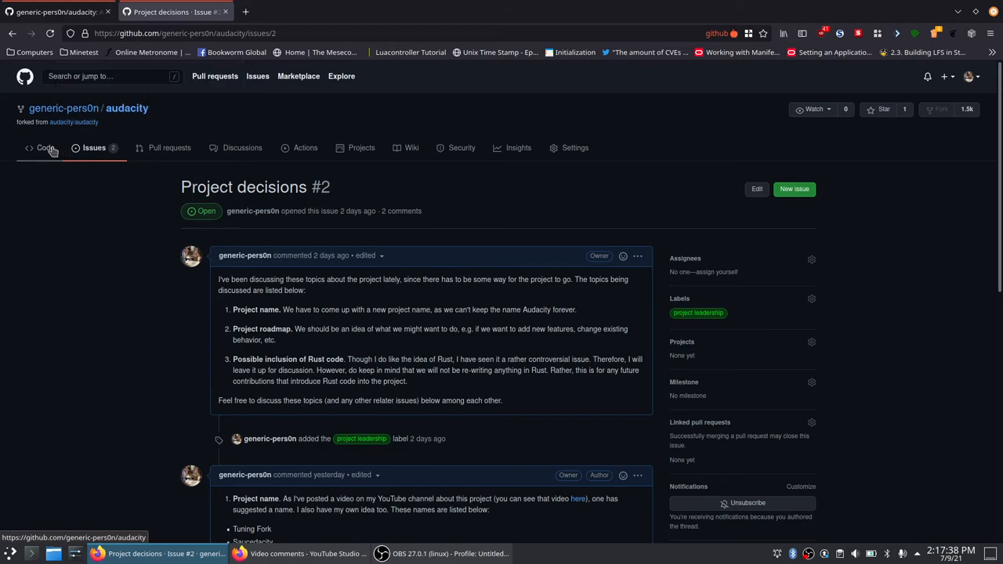
Go to the repository's Code page, briefly visit Issues, then return to Code
{"action": "left_click", "coordinate": [45, 147]}
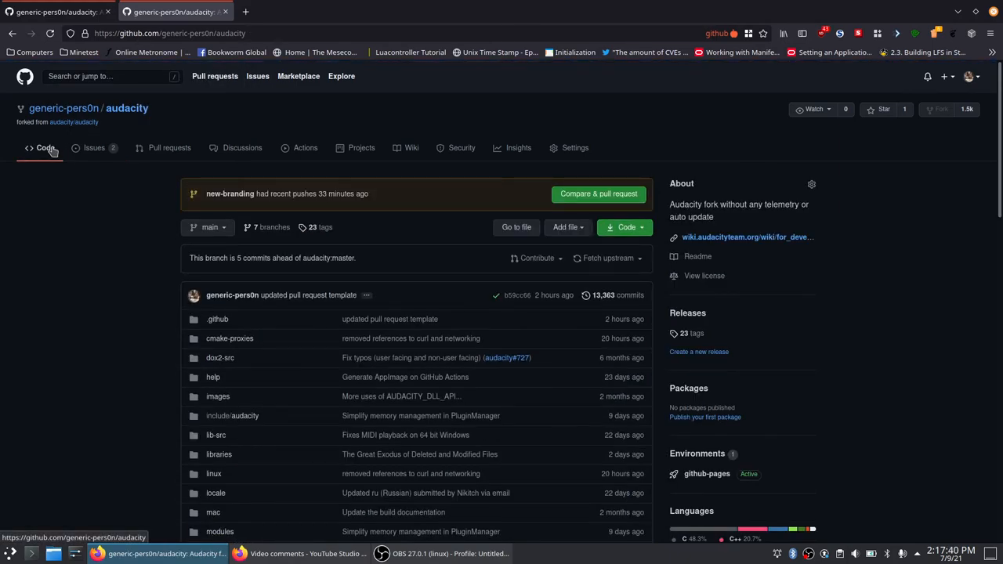
{"action": "mouse_move", "coordinate": [944, 176]}
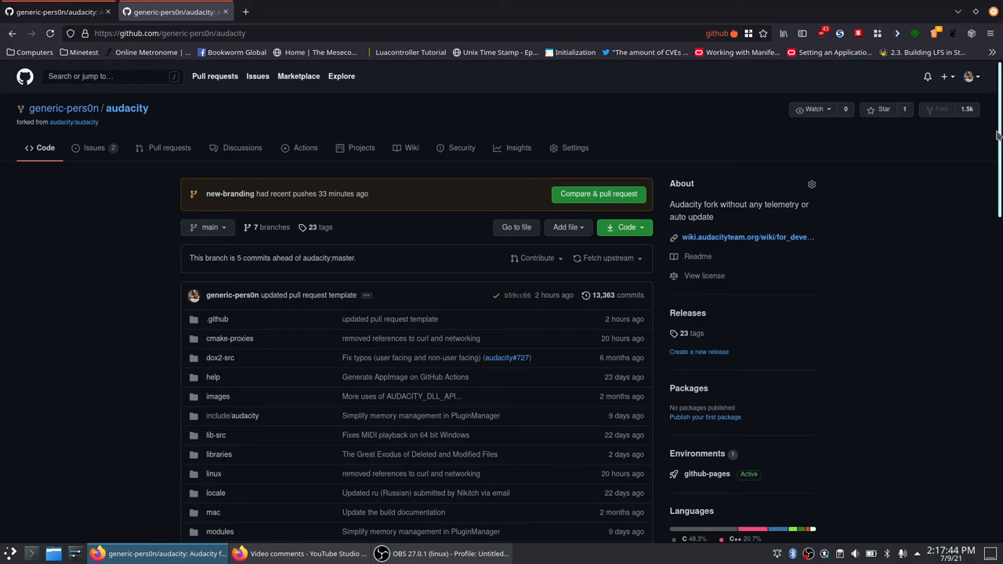
{"action": "mouse_move", "coordinate": [147, 176]}
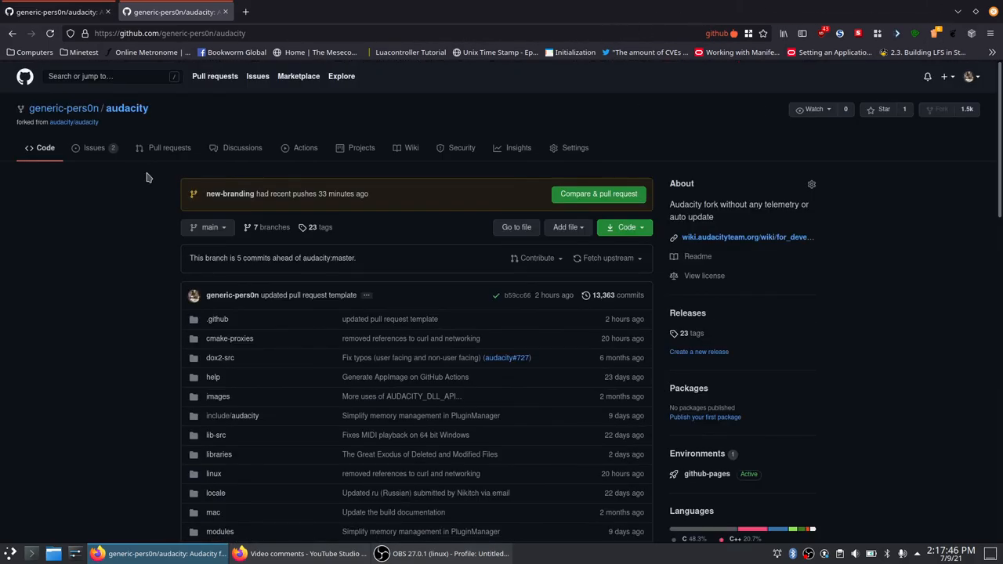
{"action": "left_click", "coordinate": [94, 147]}
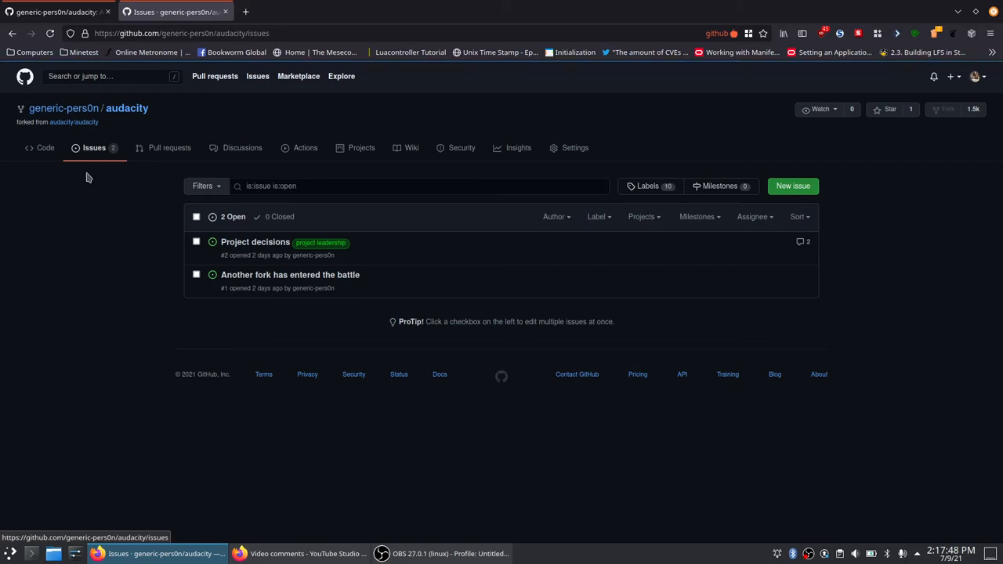
{"action": "left_click", "coordinate": [44, 147]}
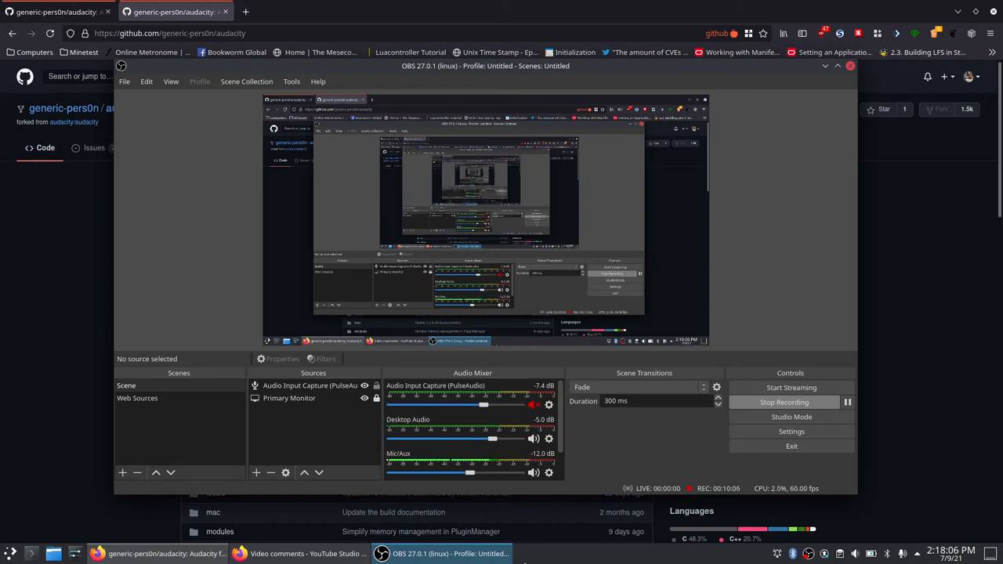
{"action": "mouse_move", "coordinate": [441, 443]}
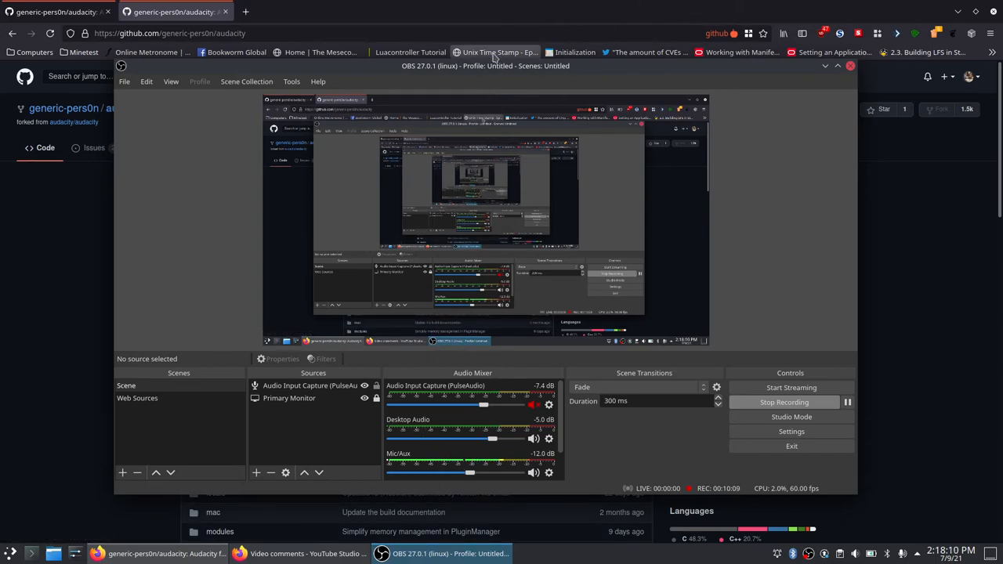
{"action": "mouse_move", "coordinate": [539, 108]}
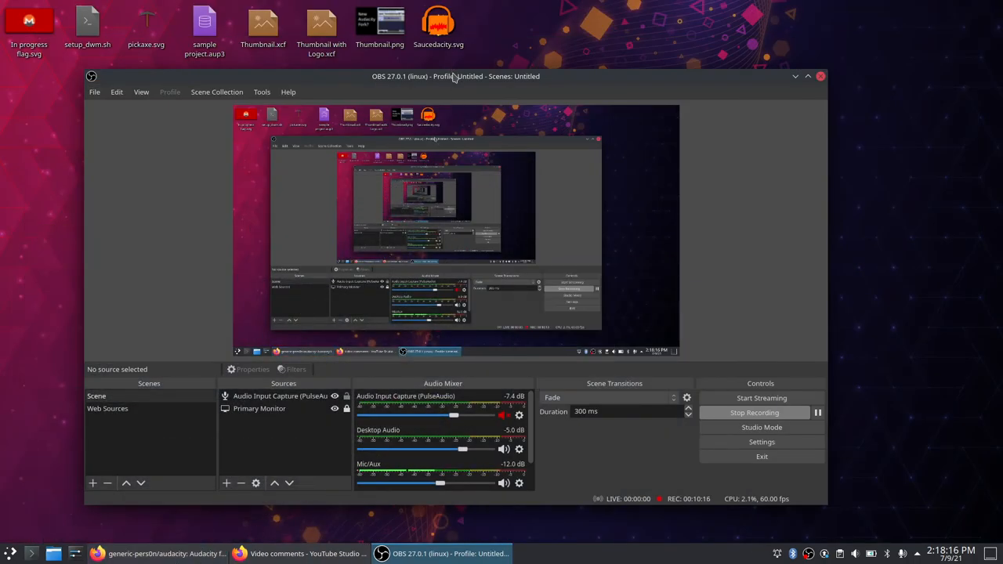
Reposition the OBS Studio window on the desktop
{"action": "left_click", "coordinate": [260, 73]}
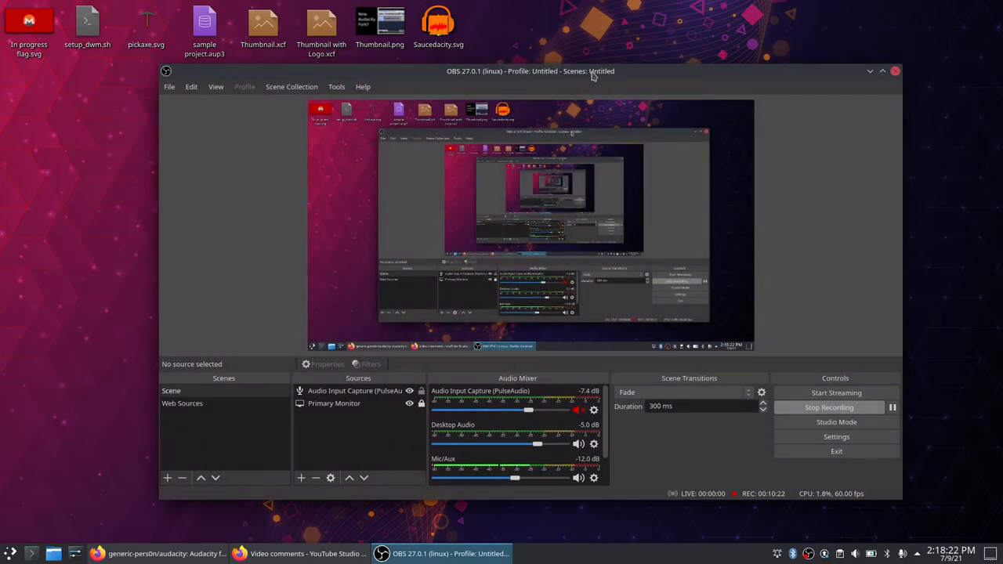
{"action": "mouse_move", "coordinate": [582, 58]}
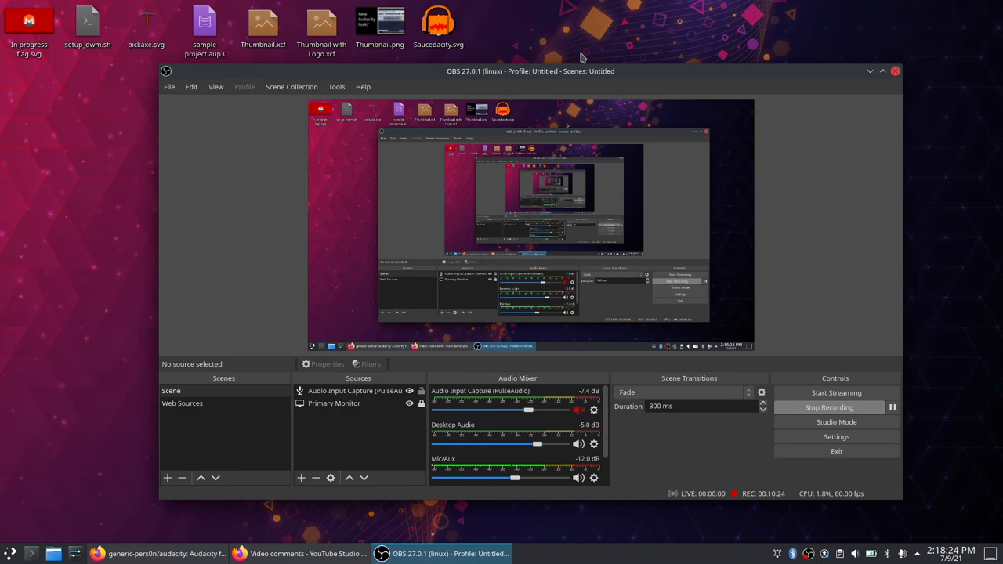
{"action": "mouse_move", "coordinate": [363, 415]}
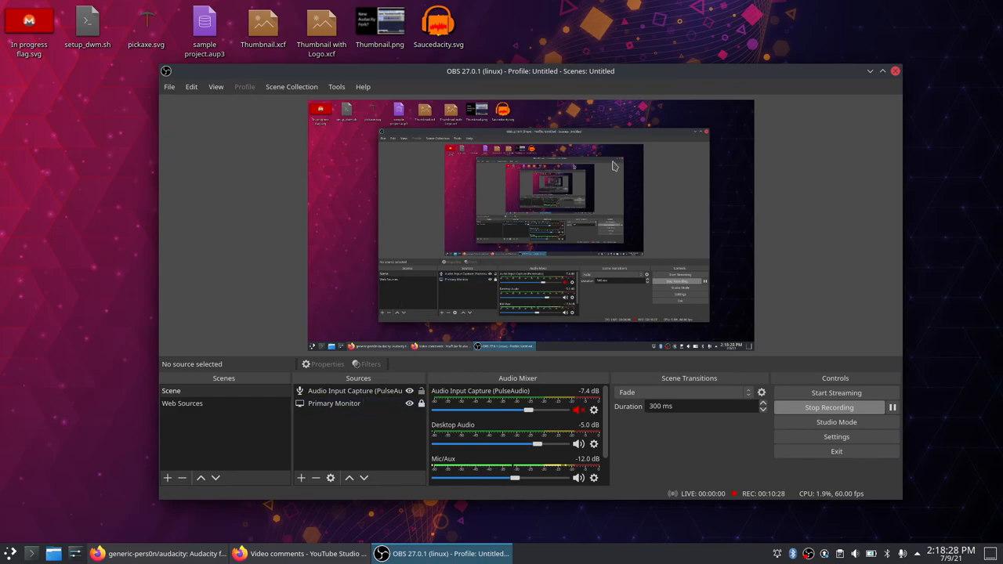
{"action": "mouse_move", "coordinate": [680, 55]}
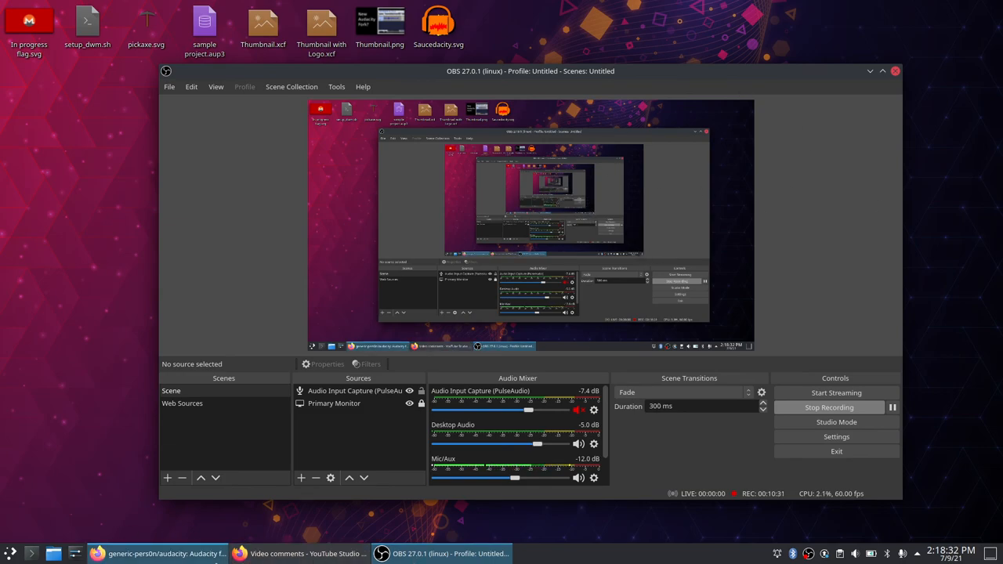
{"action": "mouse_move", "coordinate": [98, 553]}
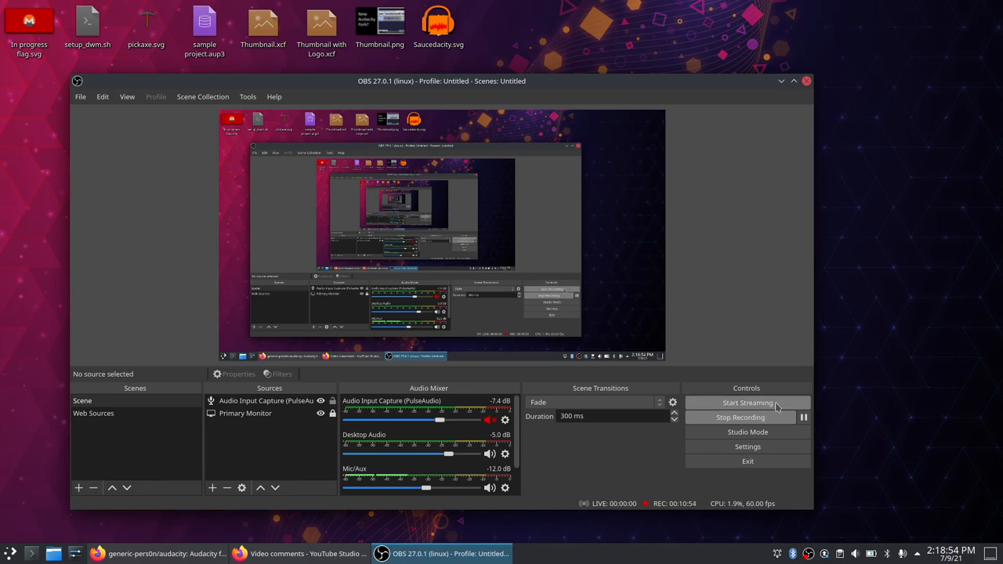
{"action": "mouse_move", "coordinate": [747, 416]}
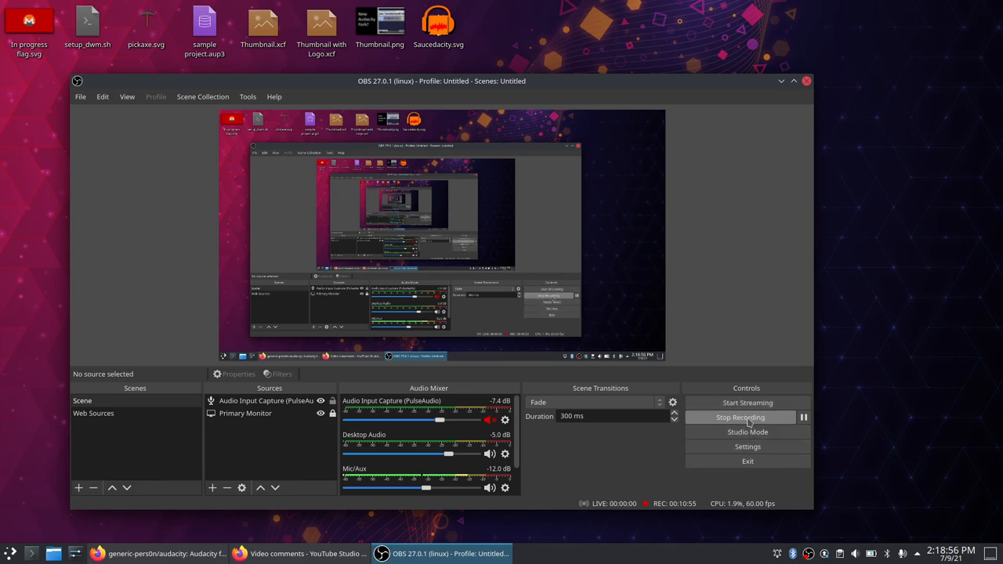